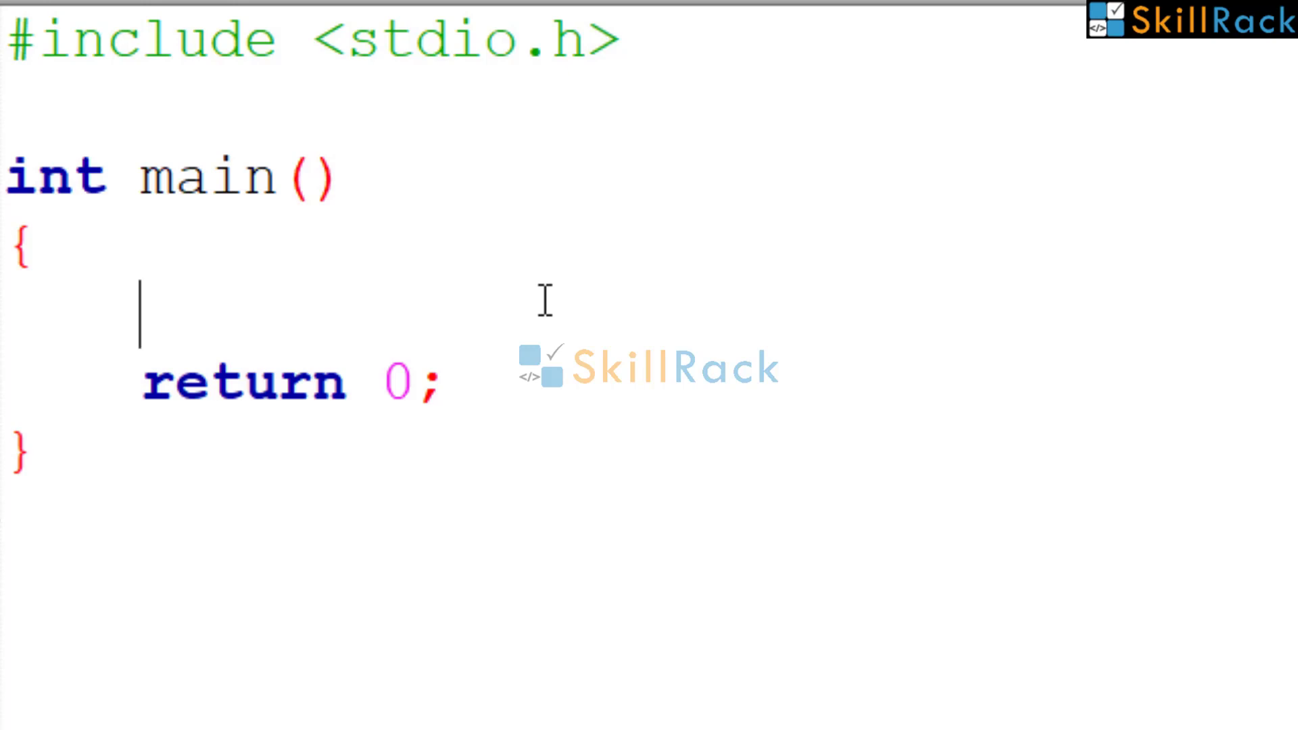
Declare char str[100] and int N, read both with scanf("%s%d",str,&N), and begin a for loop.
type("ch")
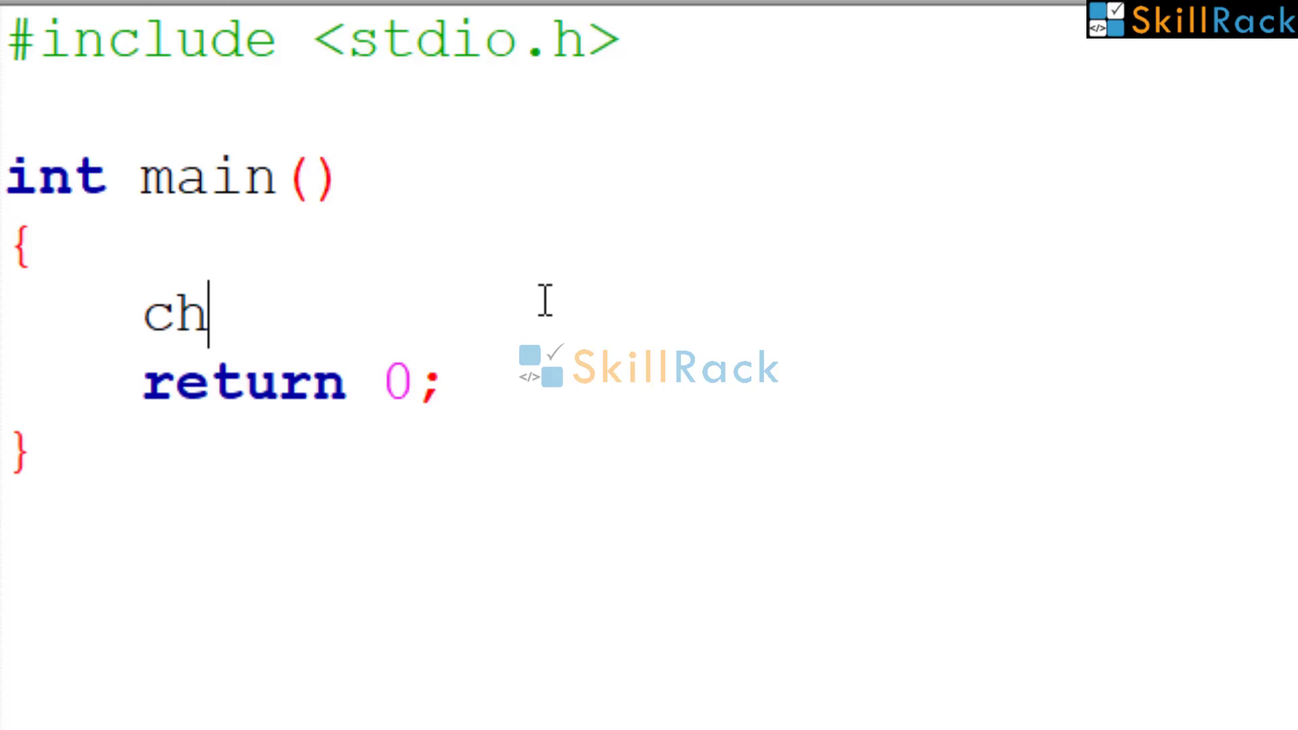
type("ar str[100];")
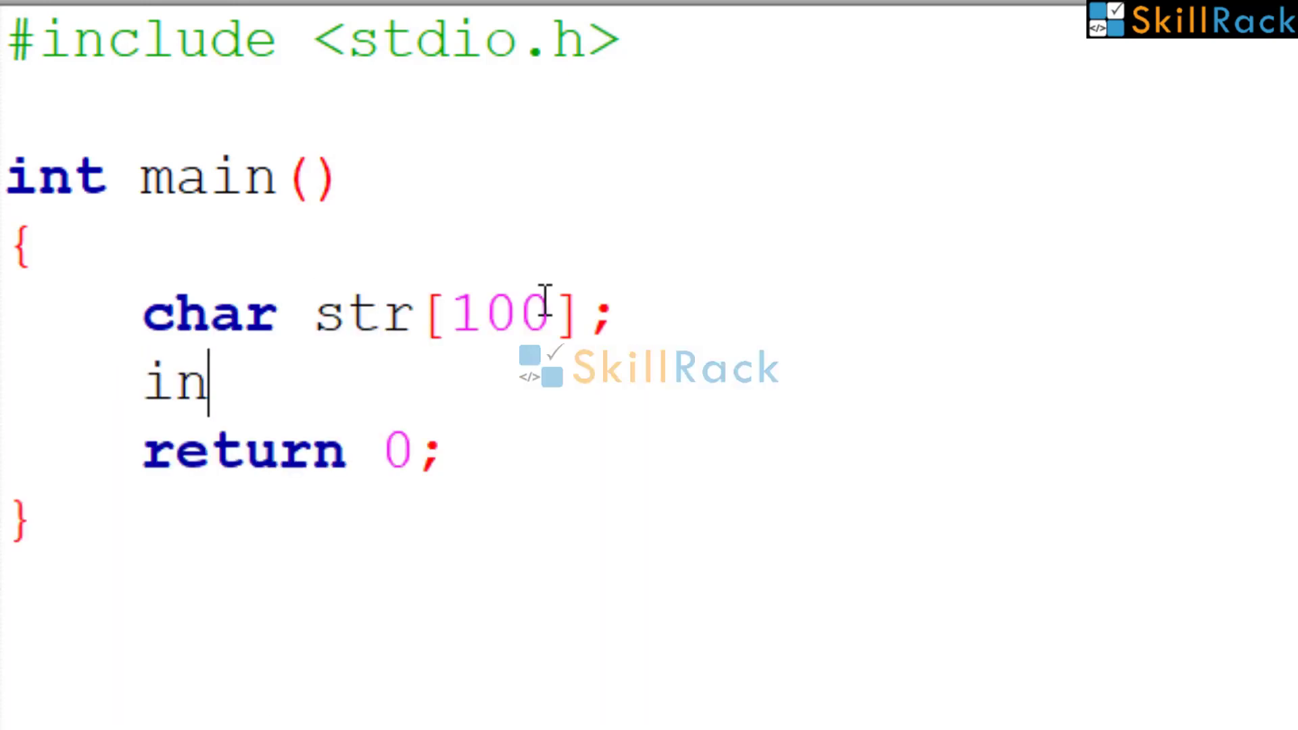
type("t N;")
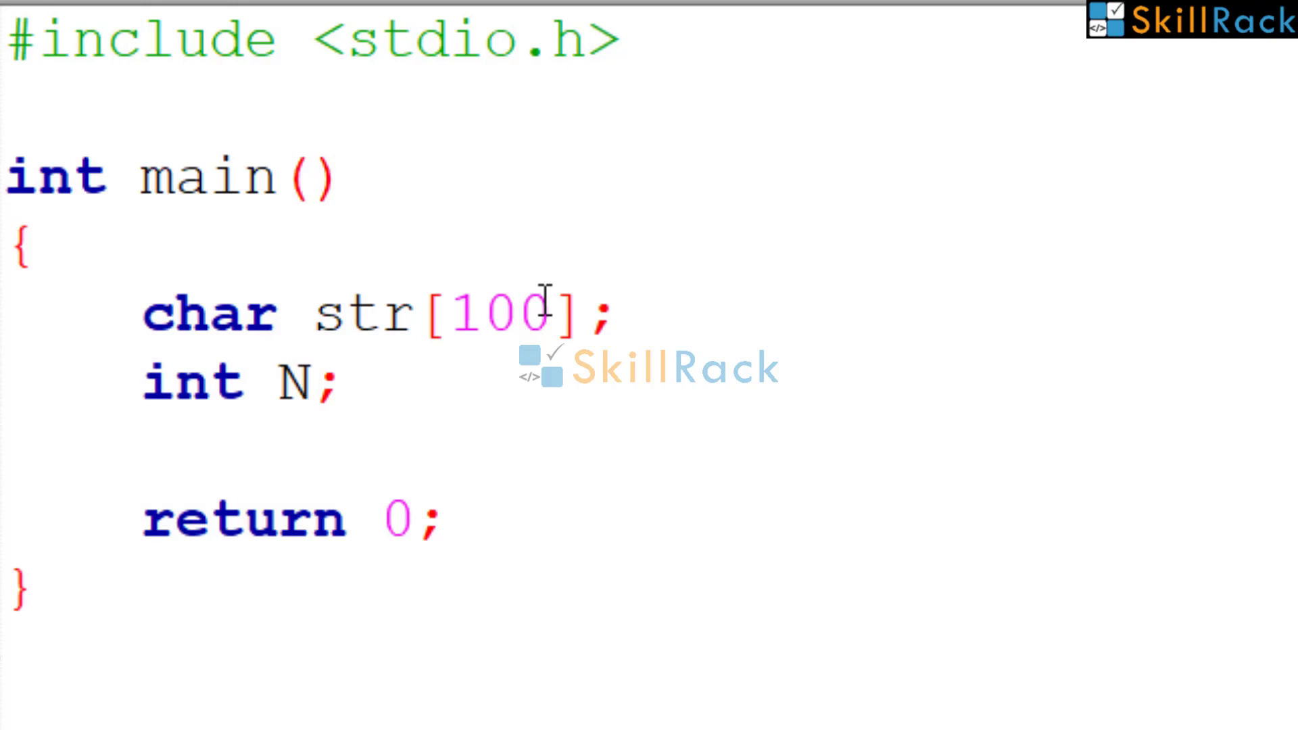
type("scanf(\"%s\"")
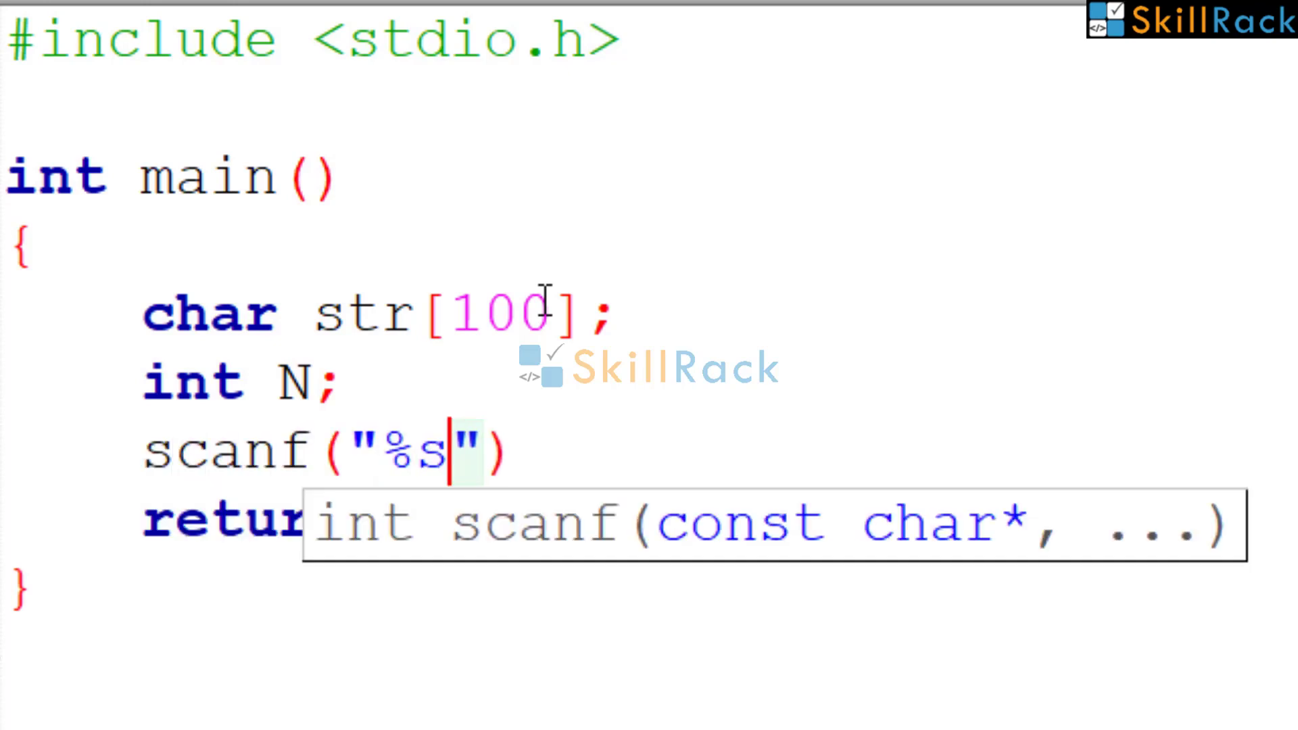
type("%d")
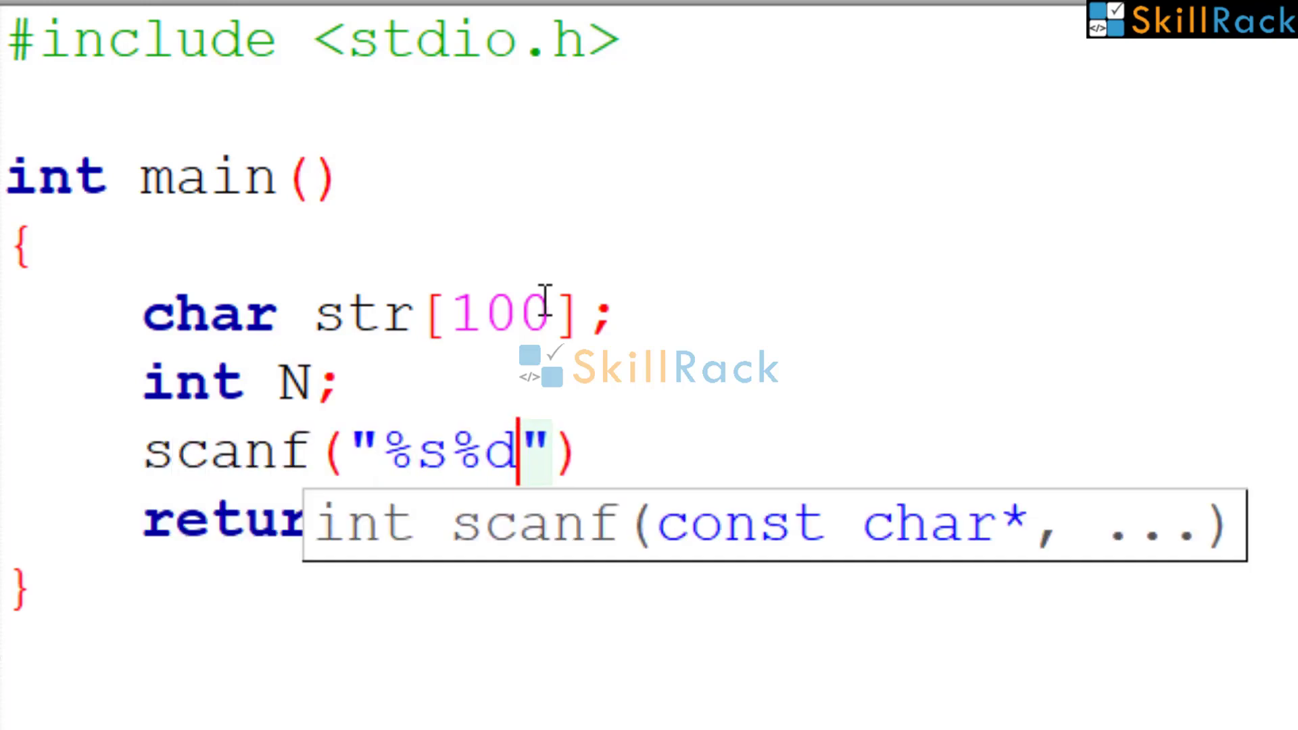
type(",str,")
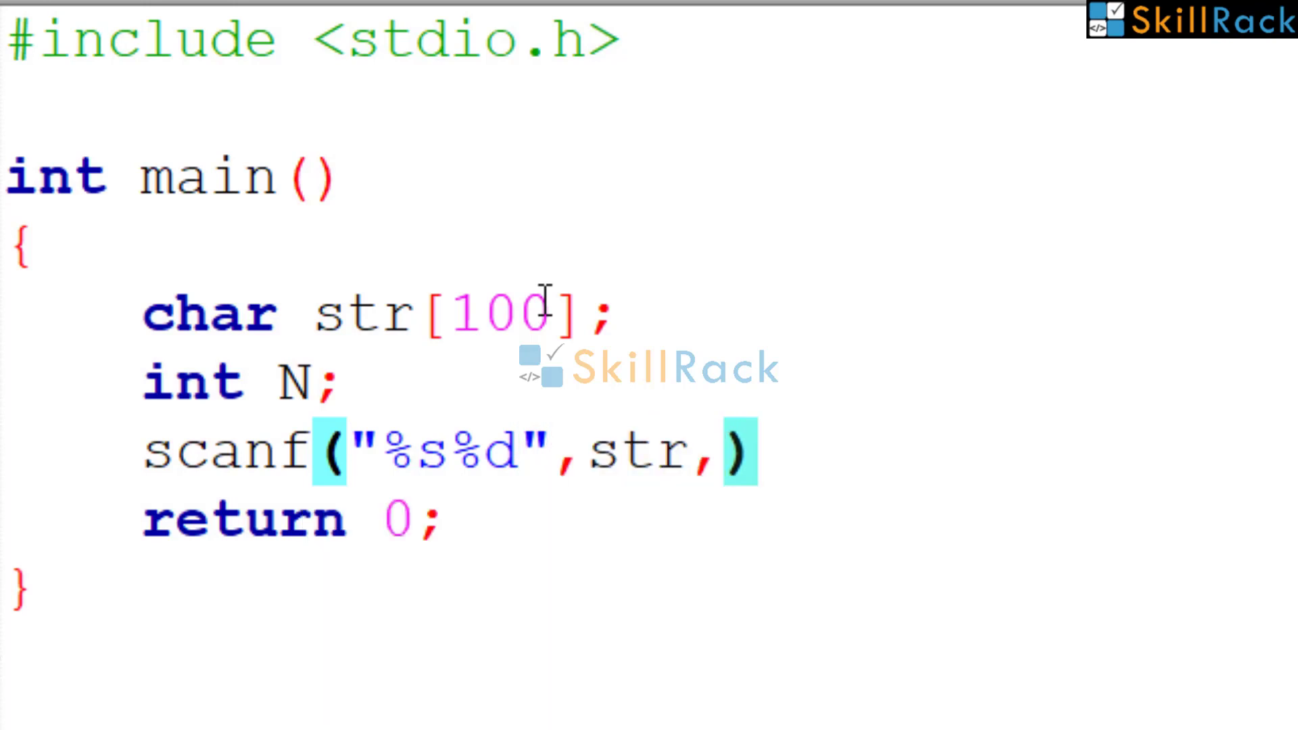
type("&N")
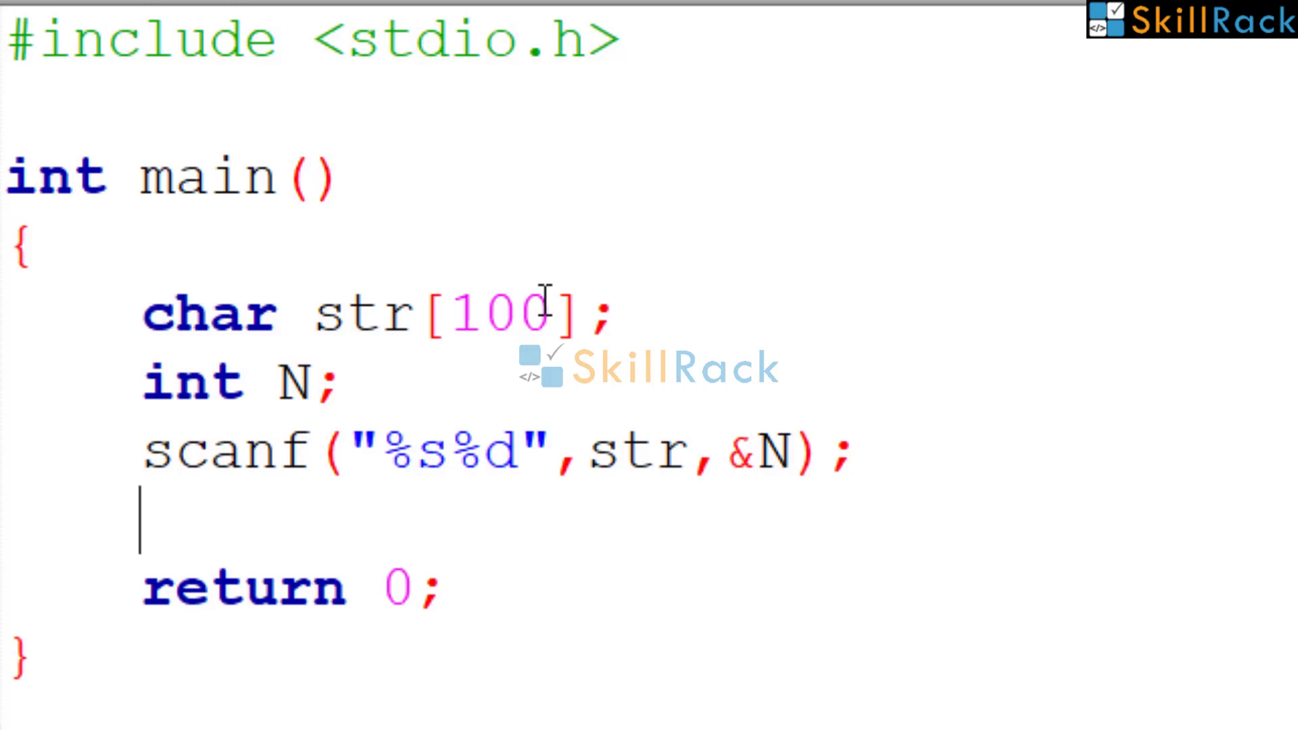
type("for(int index=")
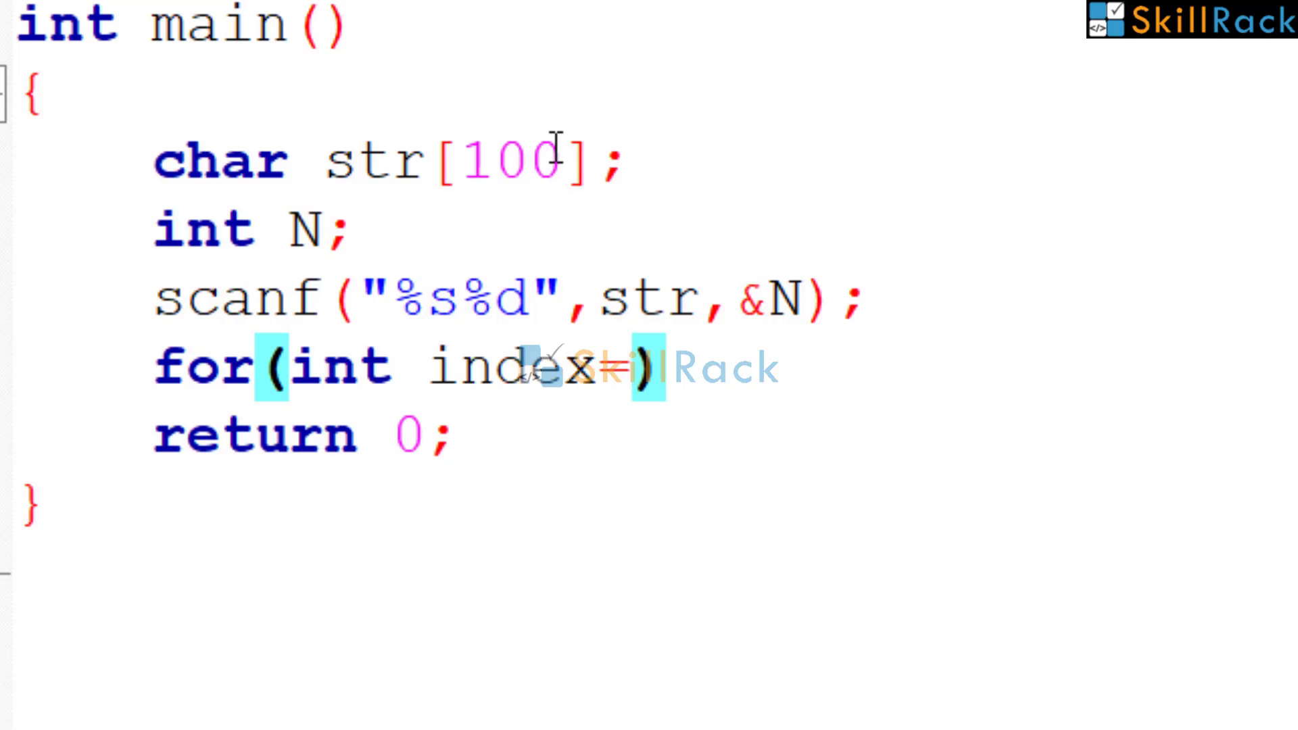
Write the for loop header running from index=N-1 while str[index], incrementing index.
type("N-1")
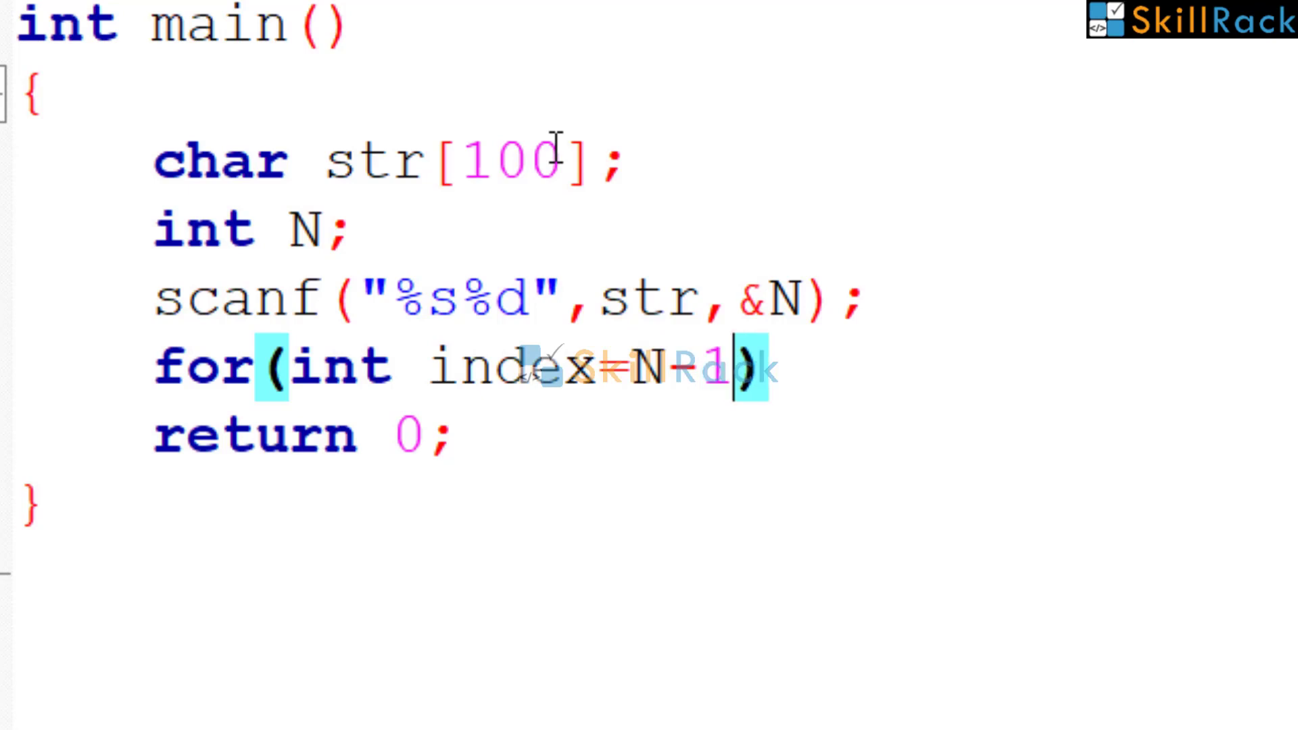
type(";")
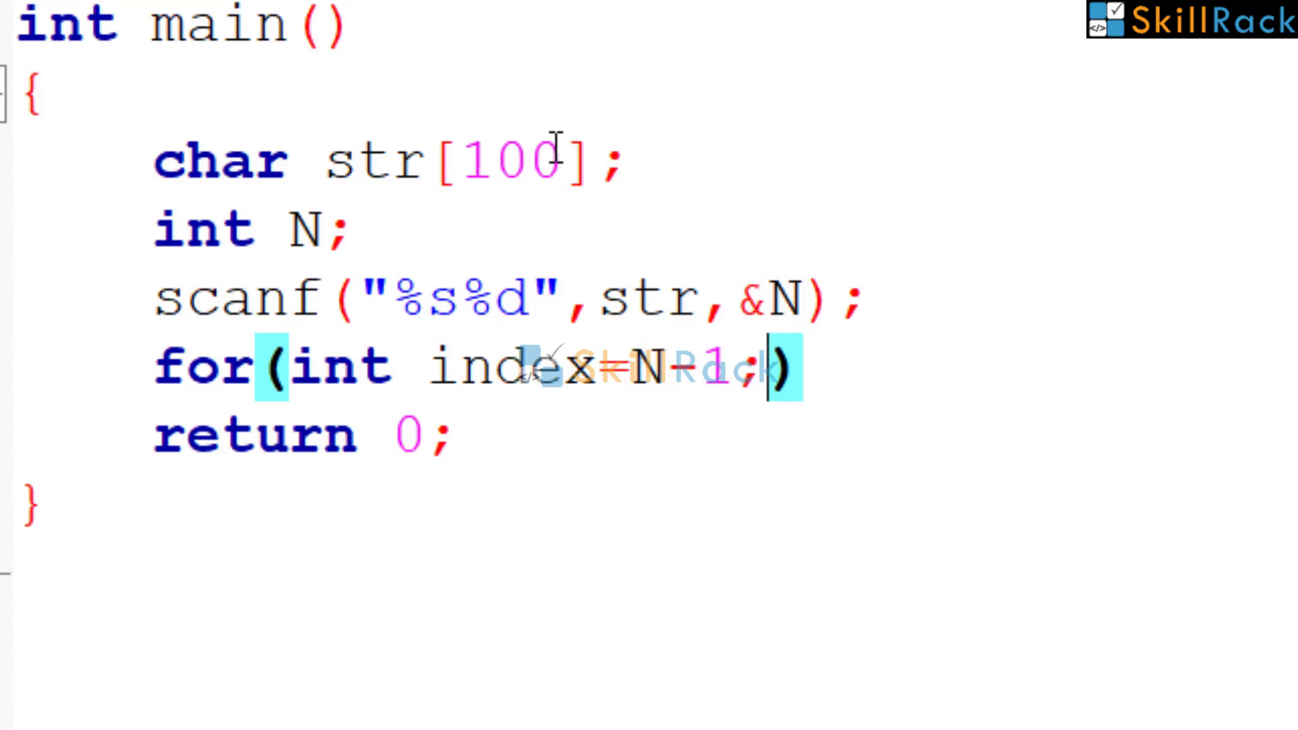
type("st")
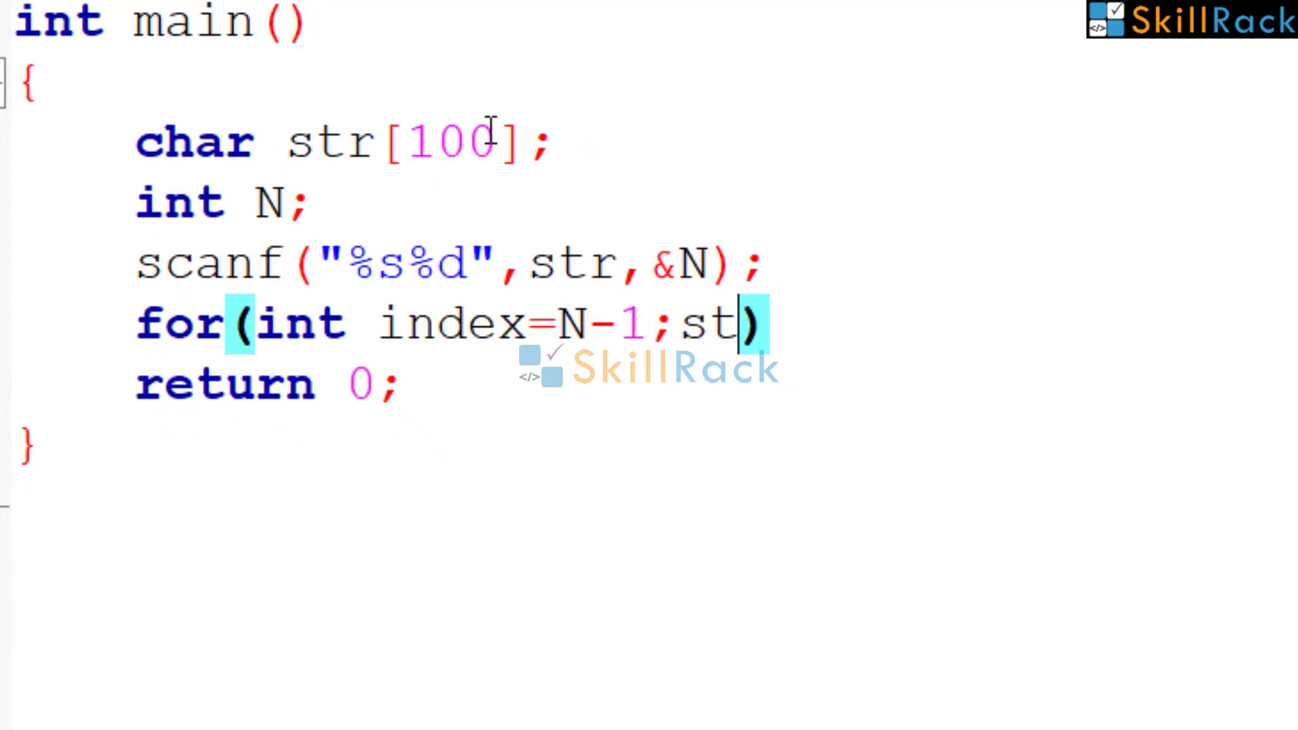
type("[ind")
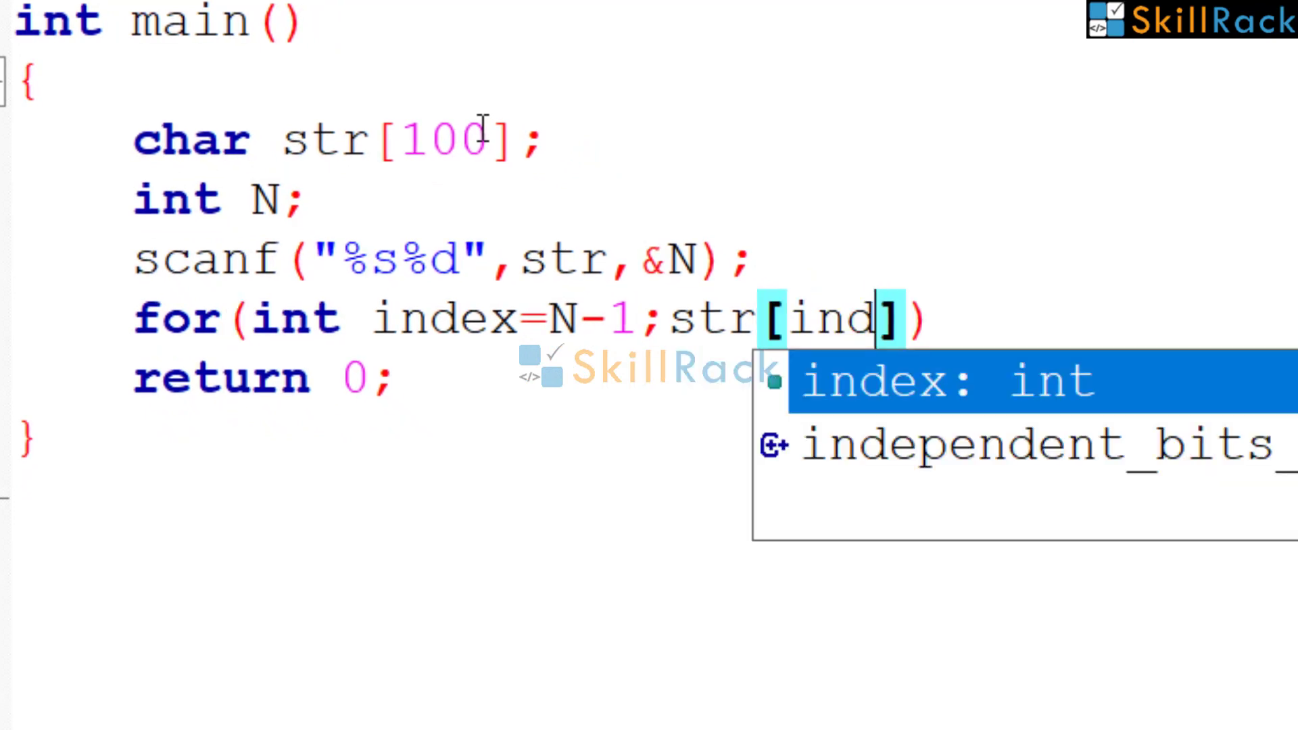
key("Tab")
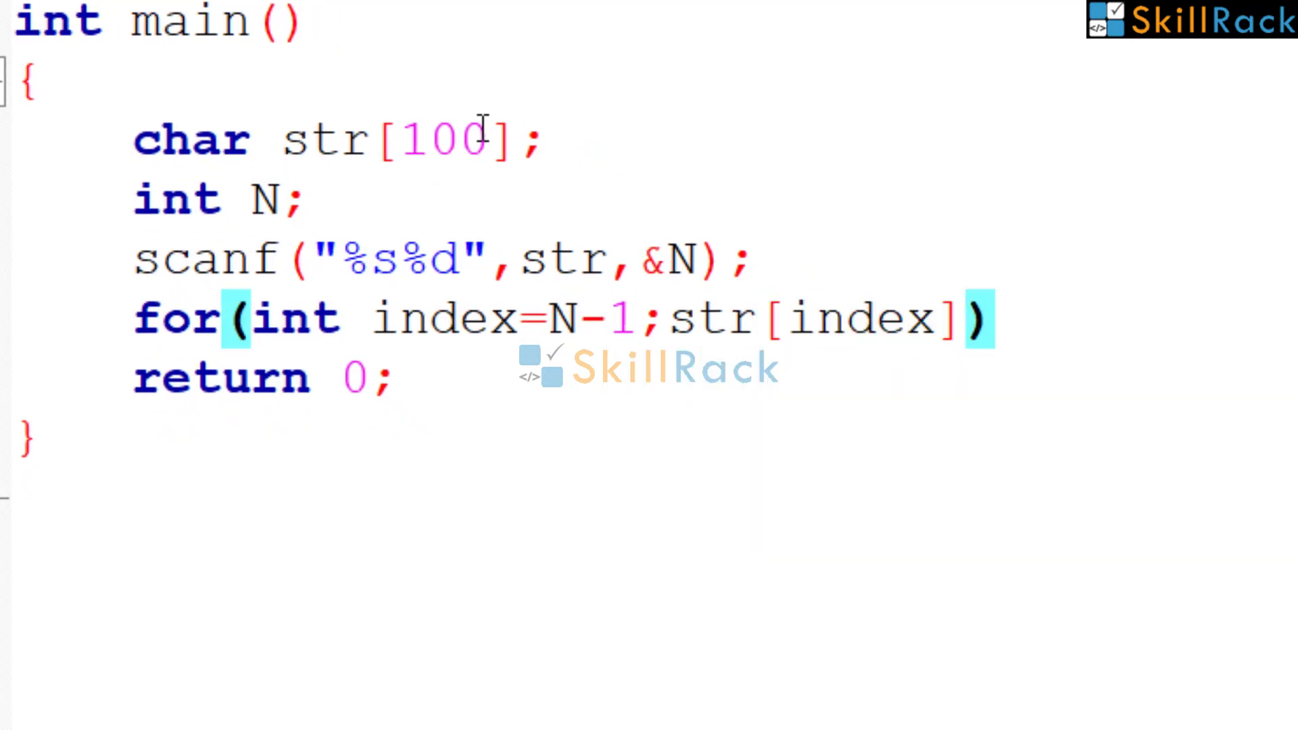
type(";index")
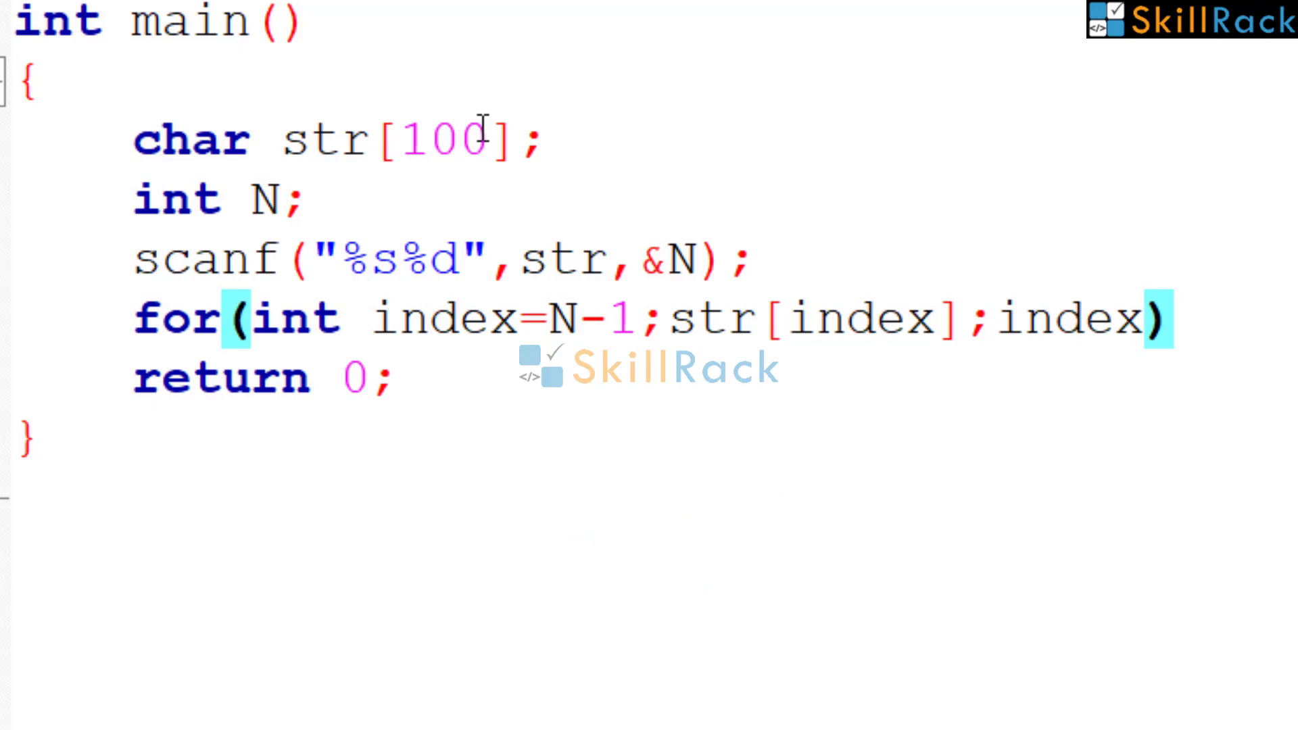
type("++")
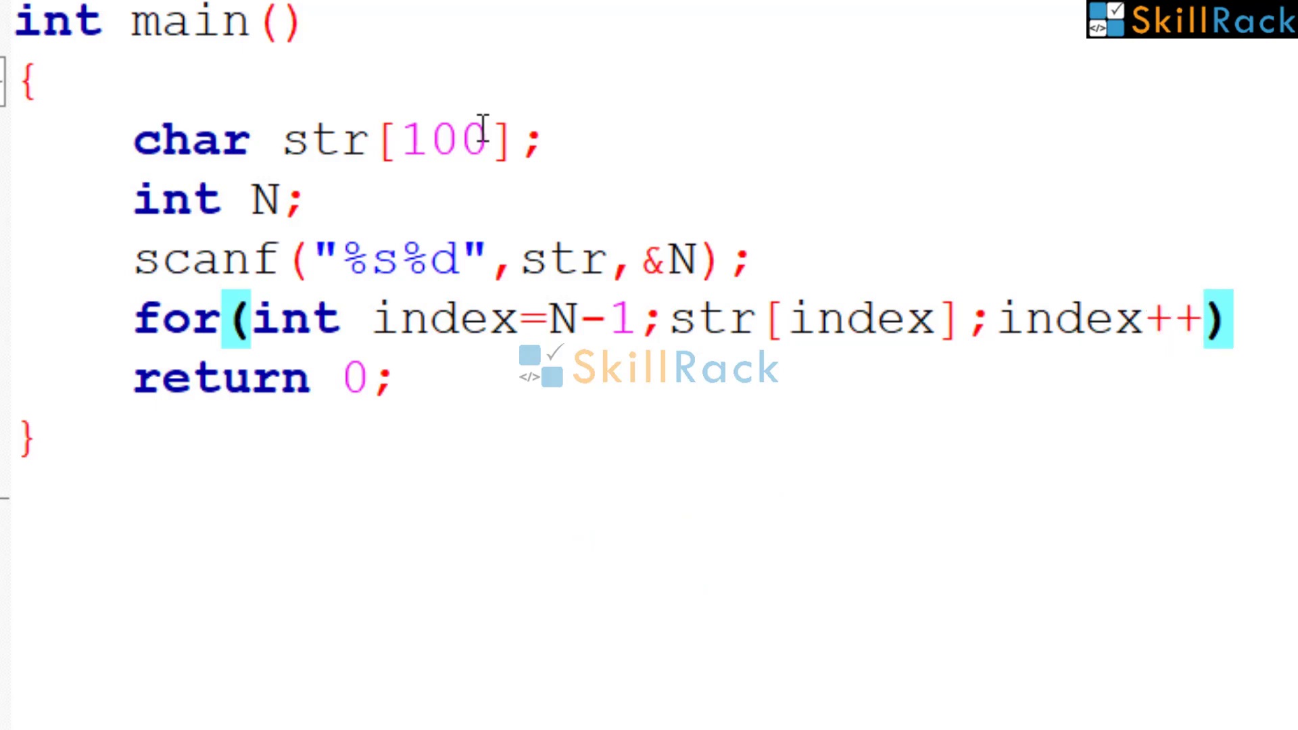
type("{")
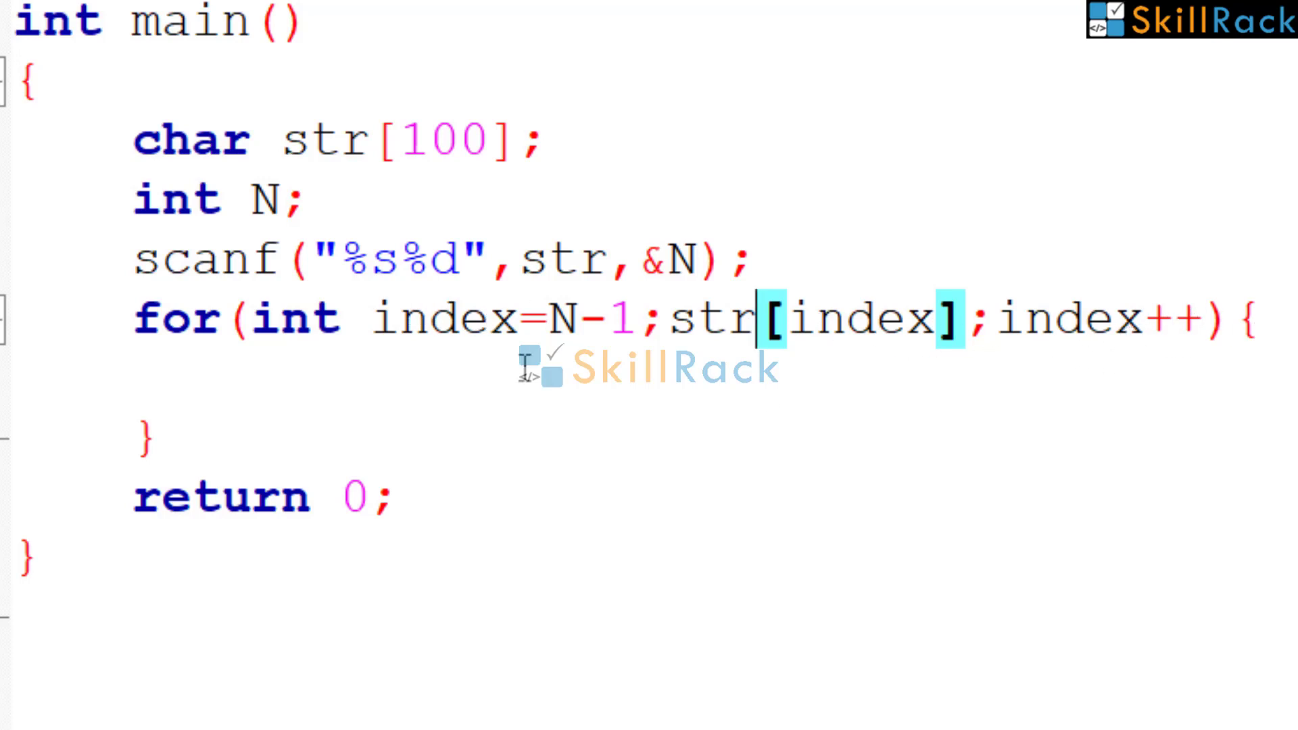
Inside the loop, print each character with printf("%c",str[index]).
type("p")
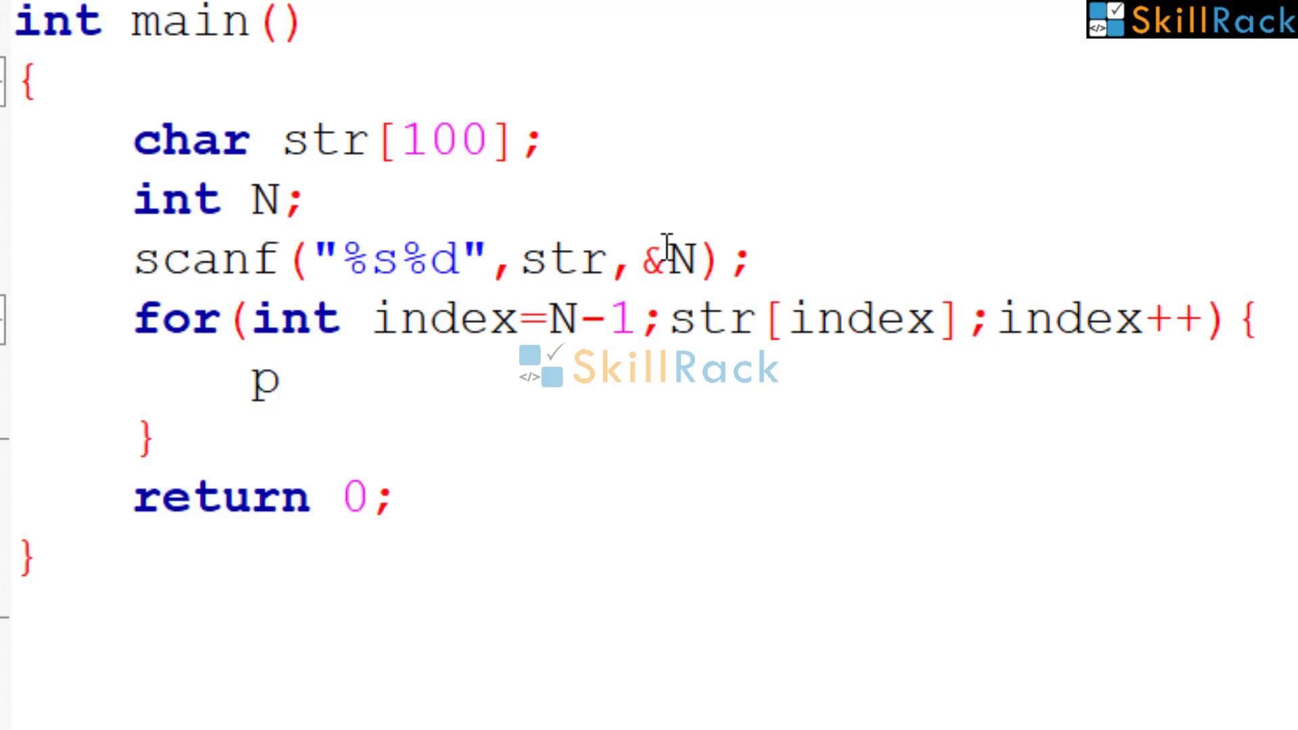
type("rintf(\"\")")
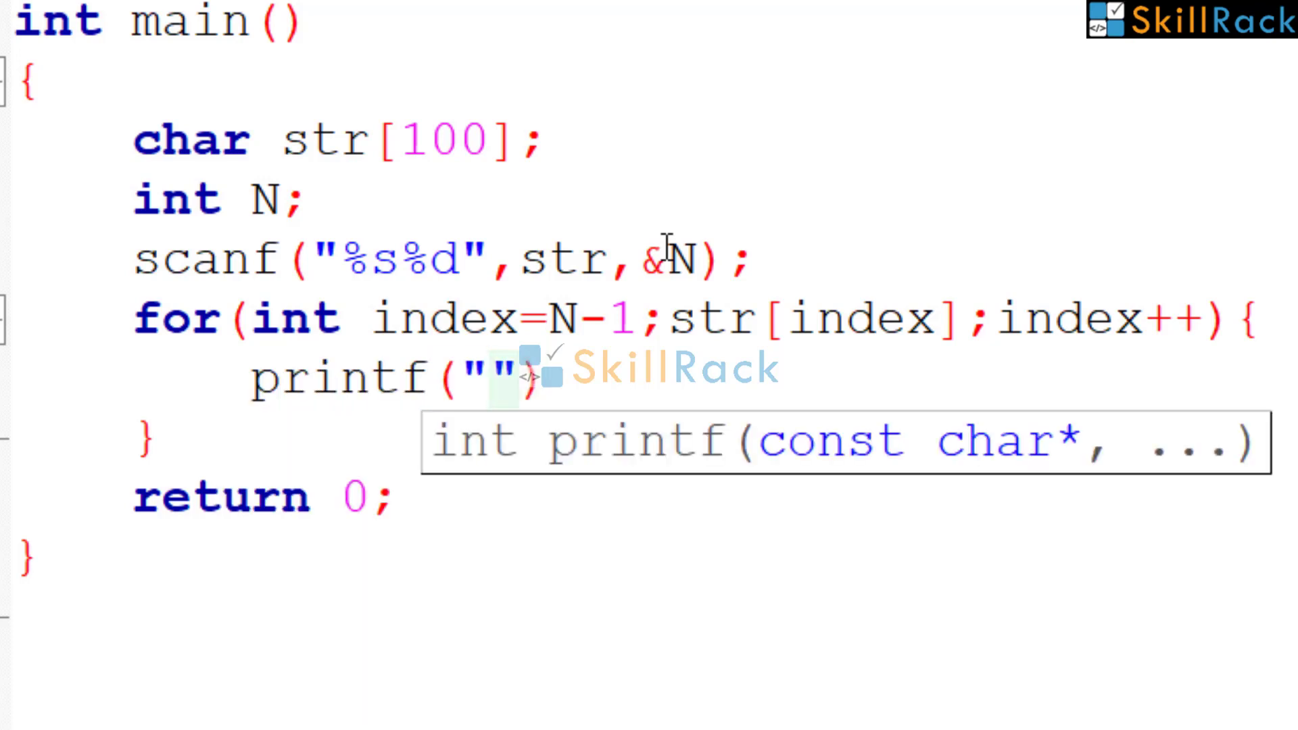
type("%d")
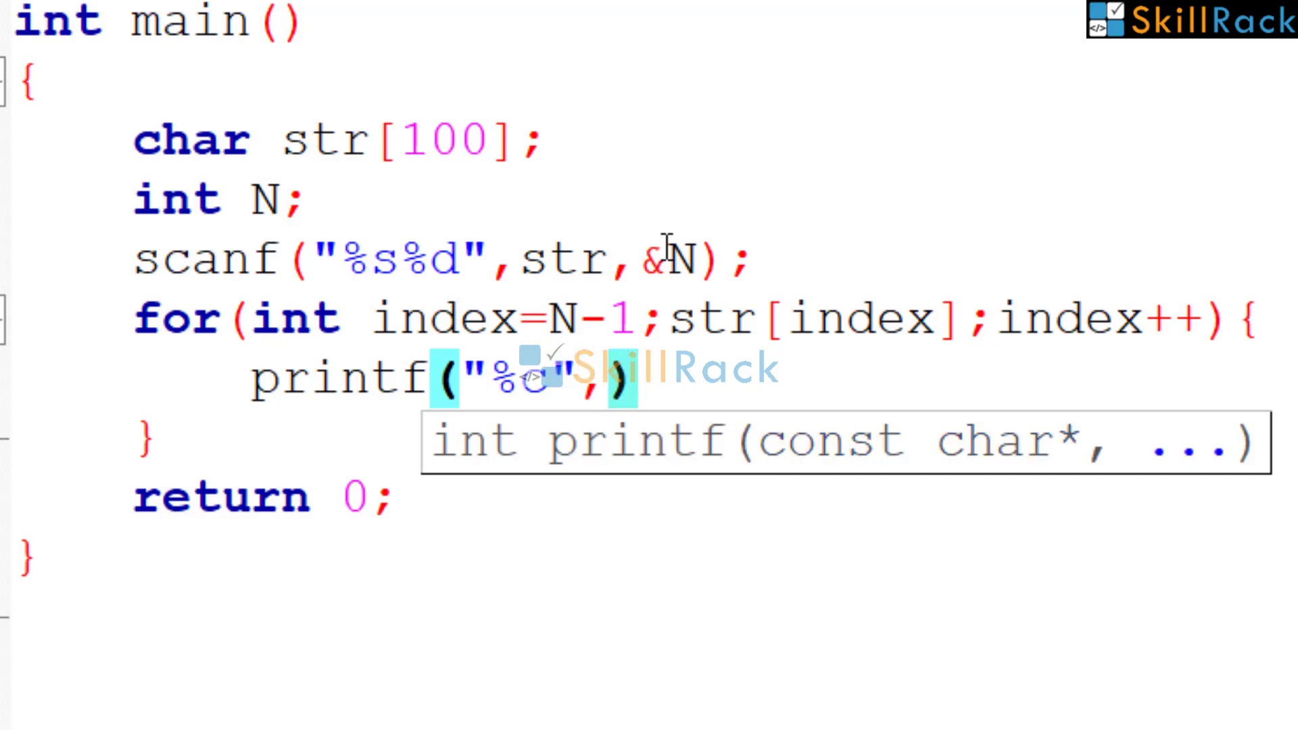
type("str[i")
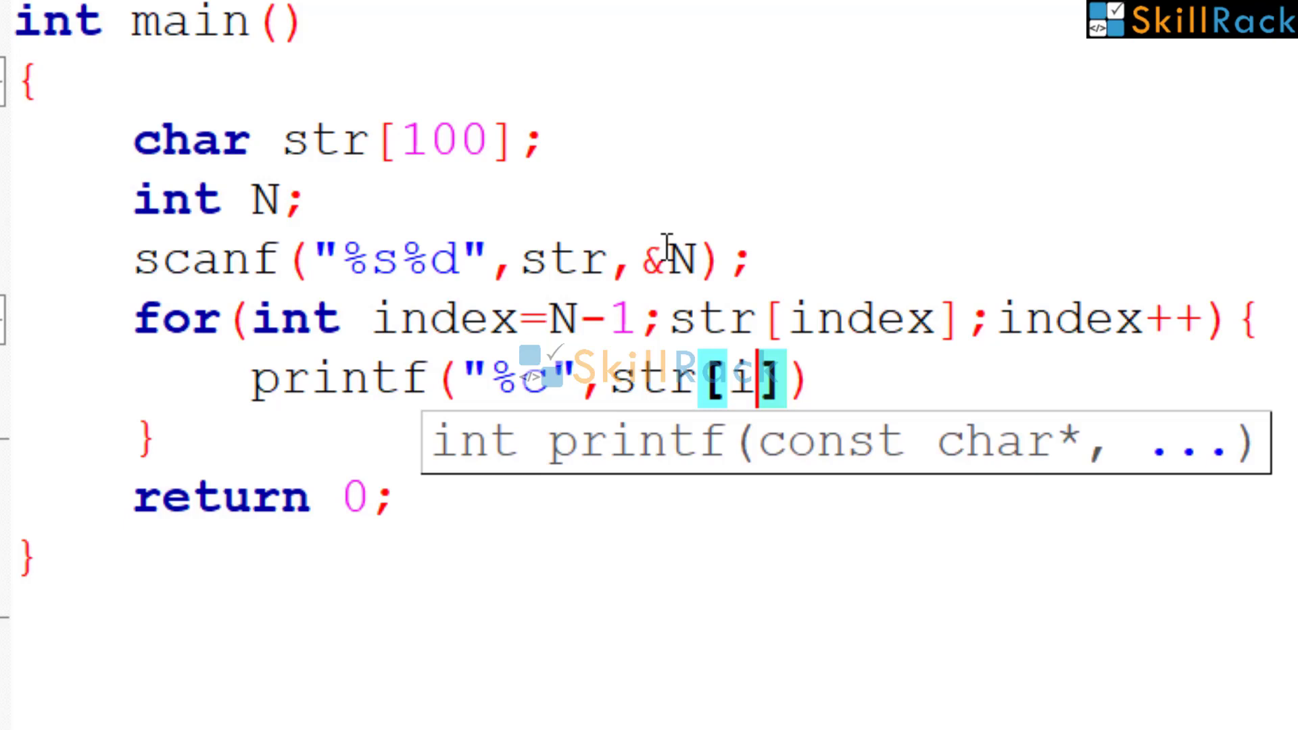
type("ndex")
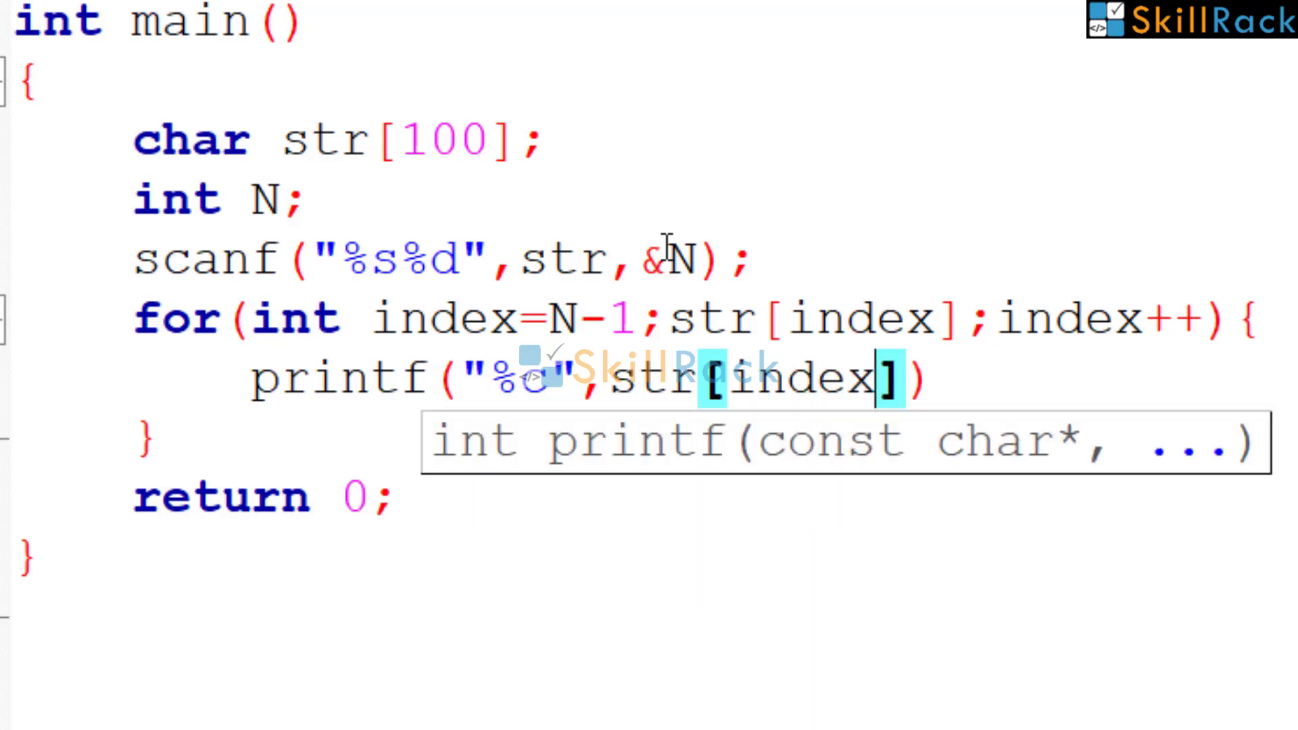
type(";")
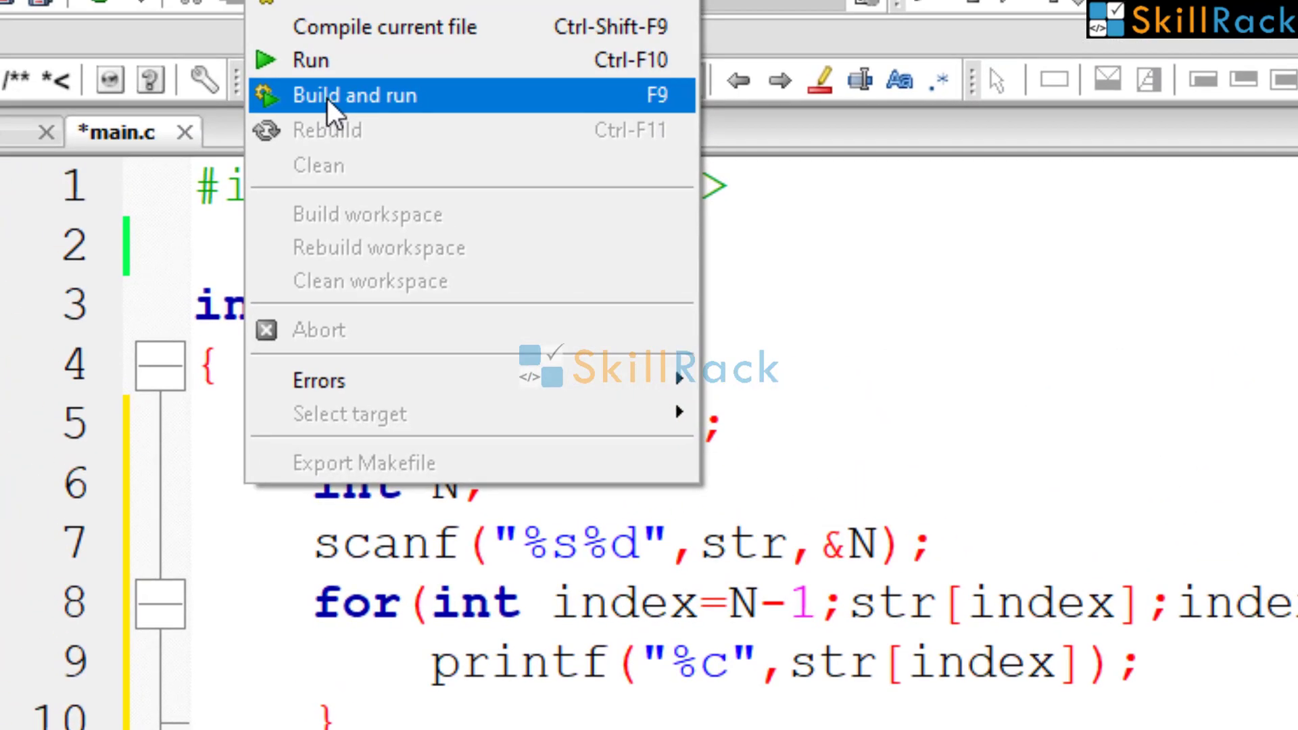
Build and run the loop version, entering abcdefghi and 3 in the console.
left_click(353, 94)
type("abcdef")
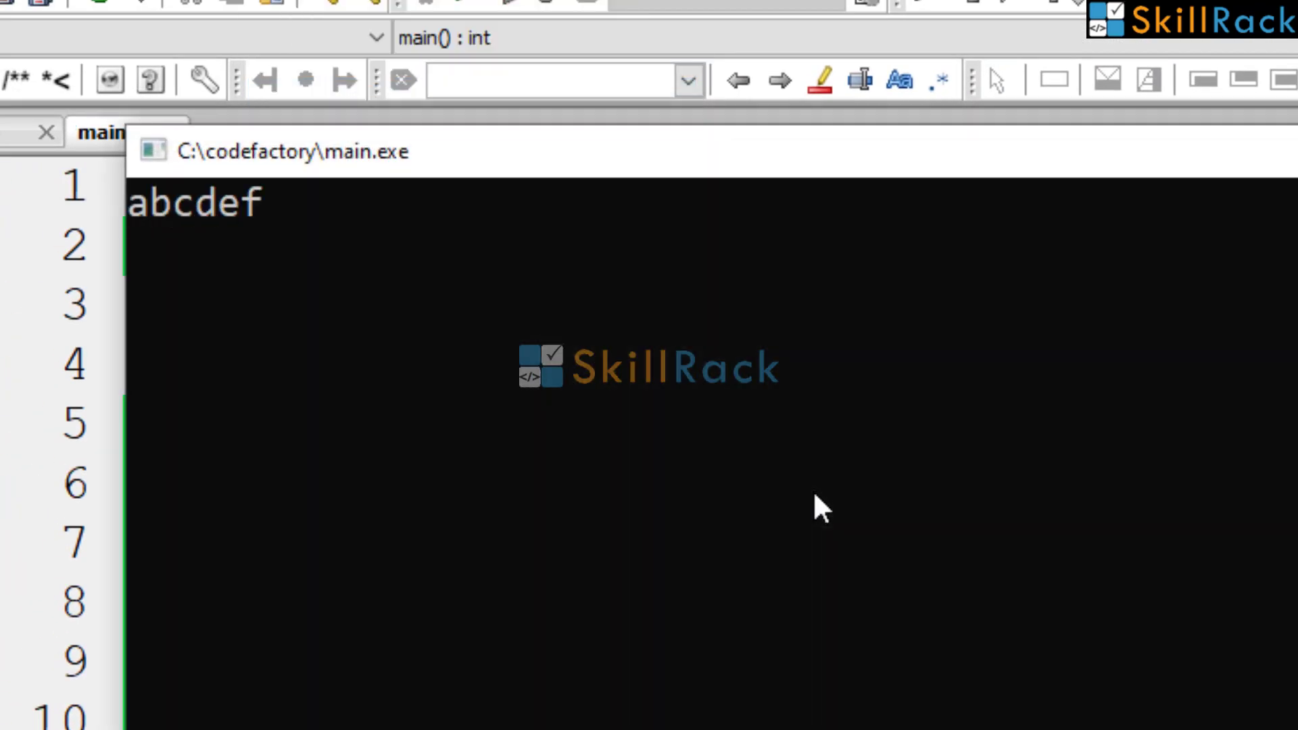
type("ghi")
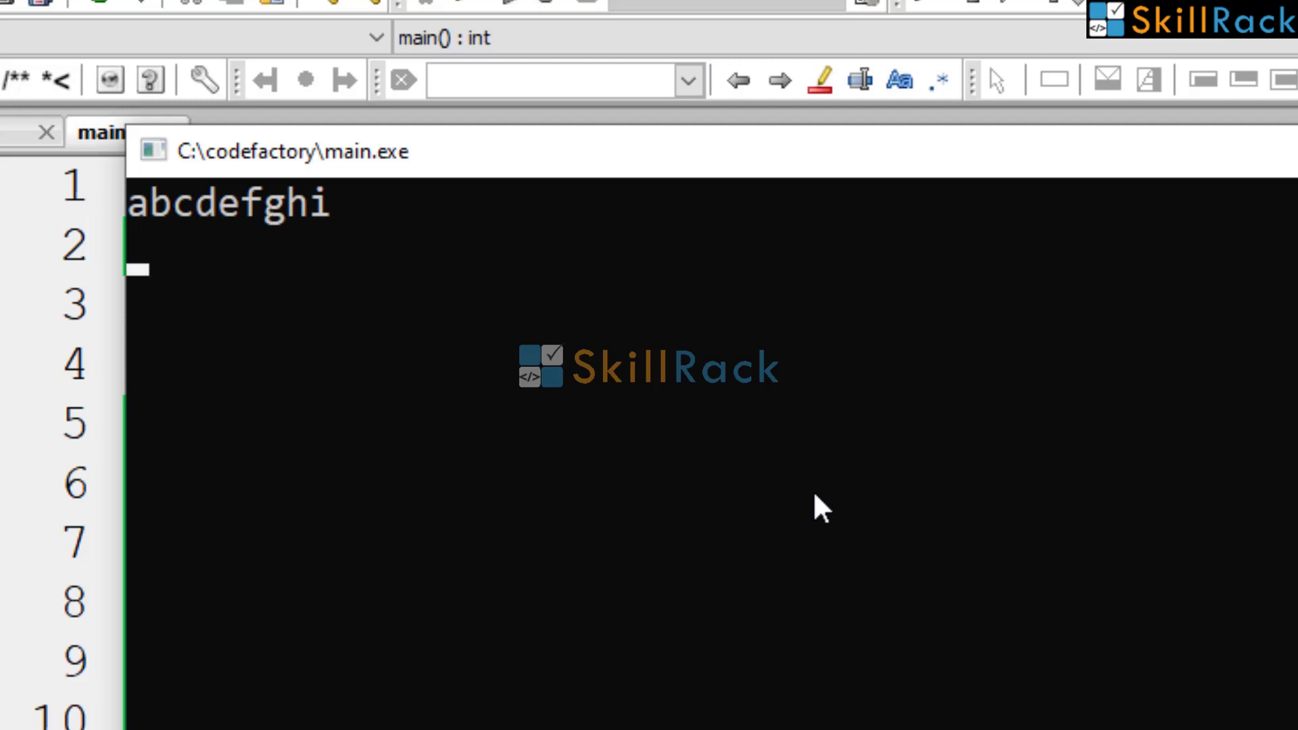
type("3")
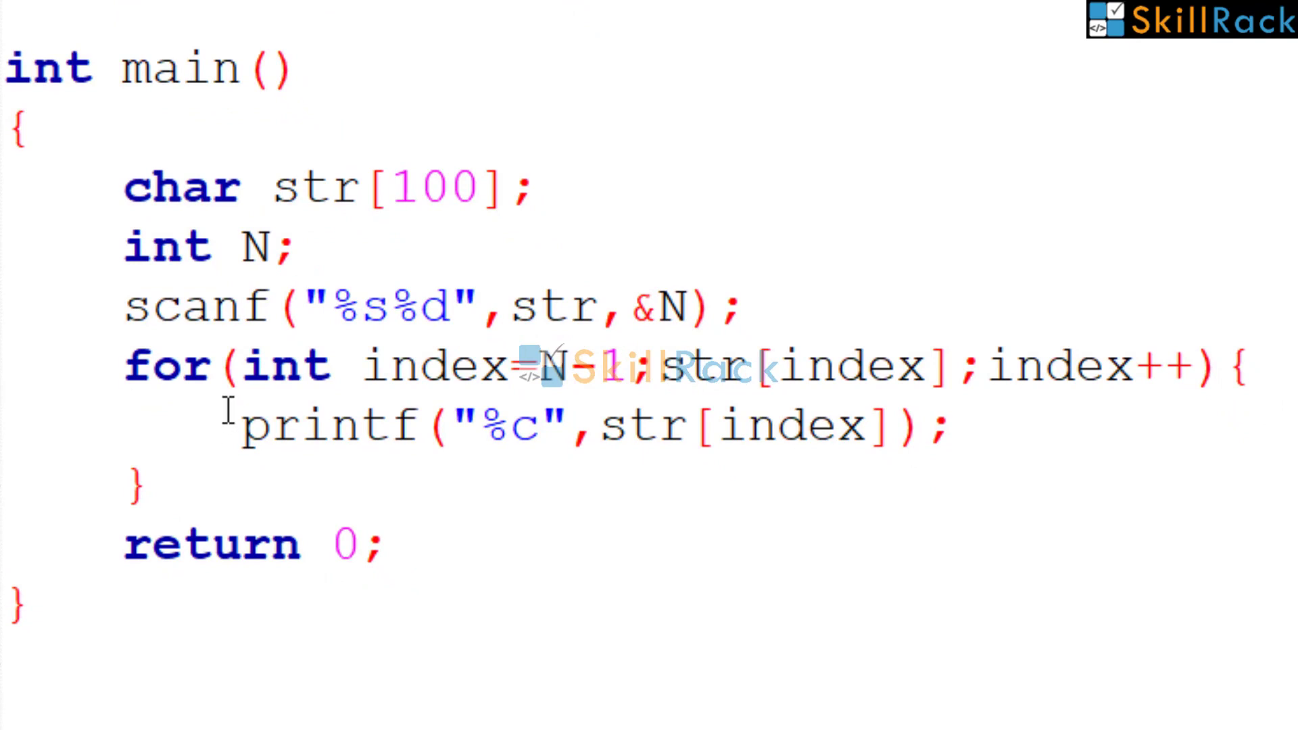
mouse_move(118, 366)
type("printf(")
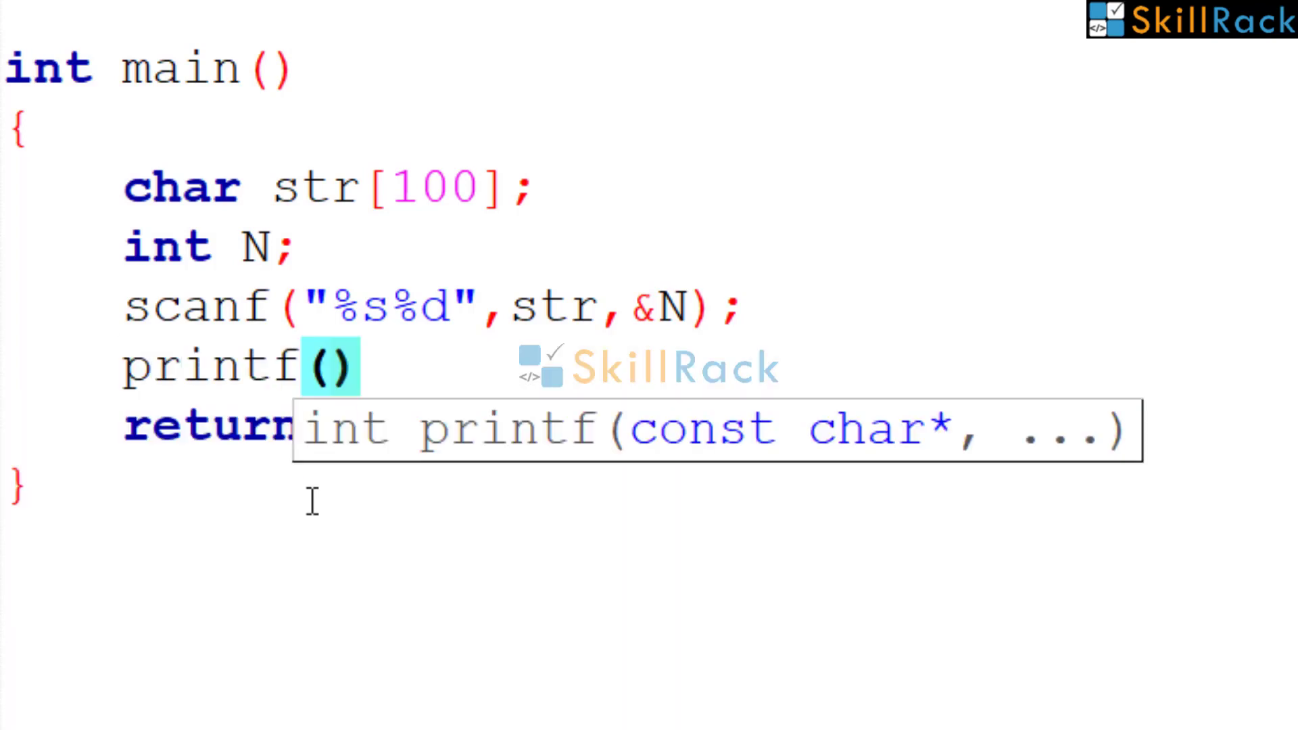
Replace the loop with a single printf("%s",&str[N-1]); statement.
type("\"%")
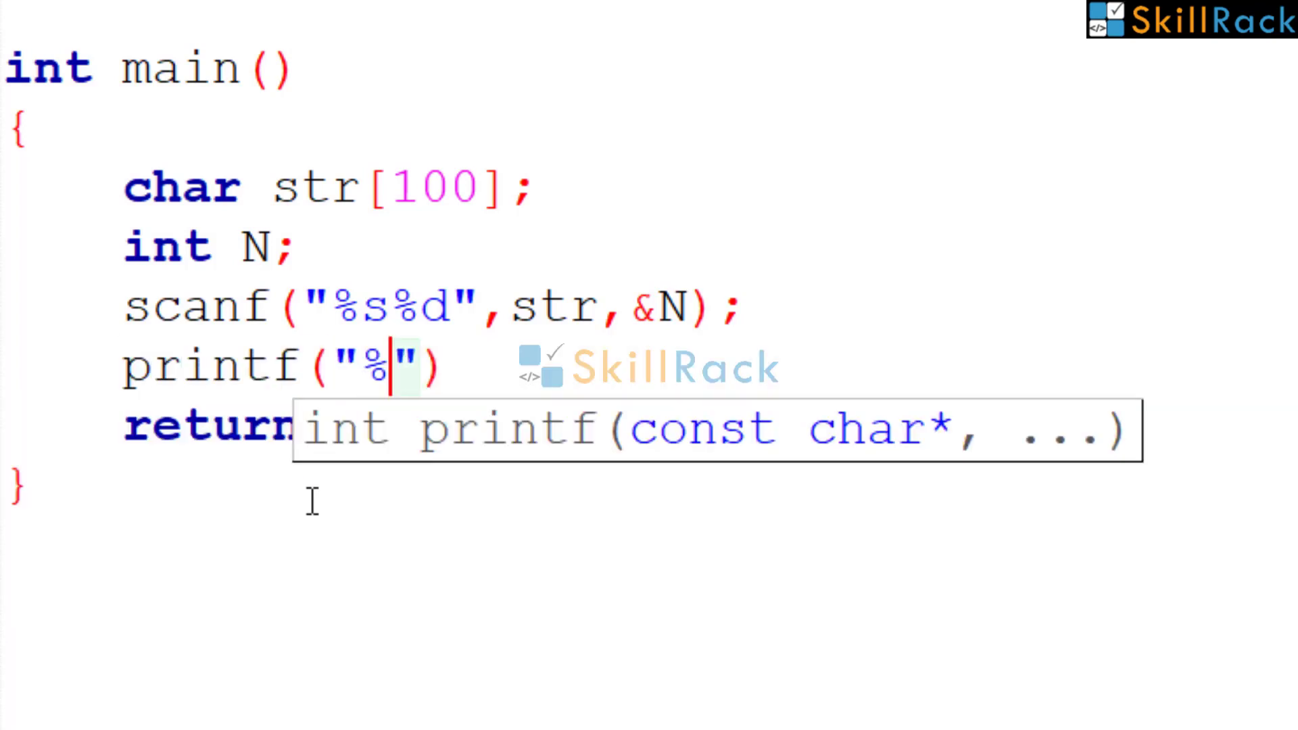
type("s,")
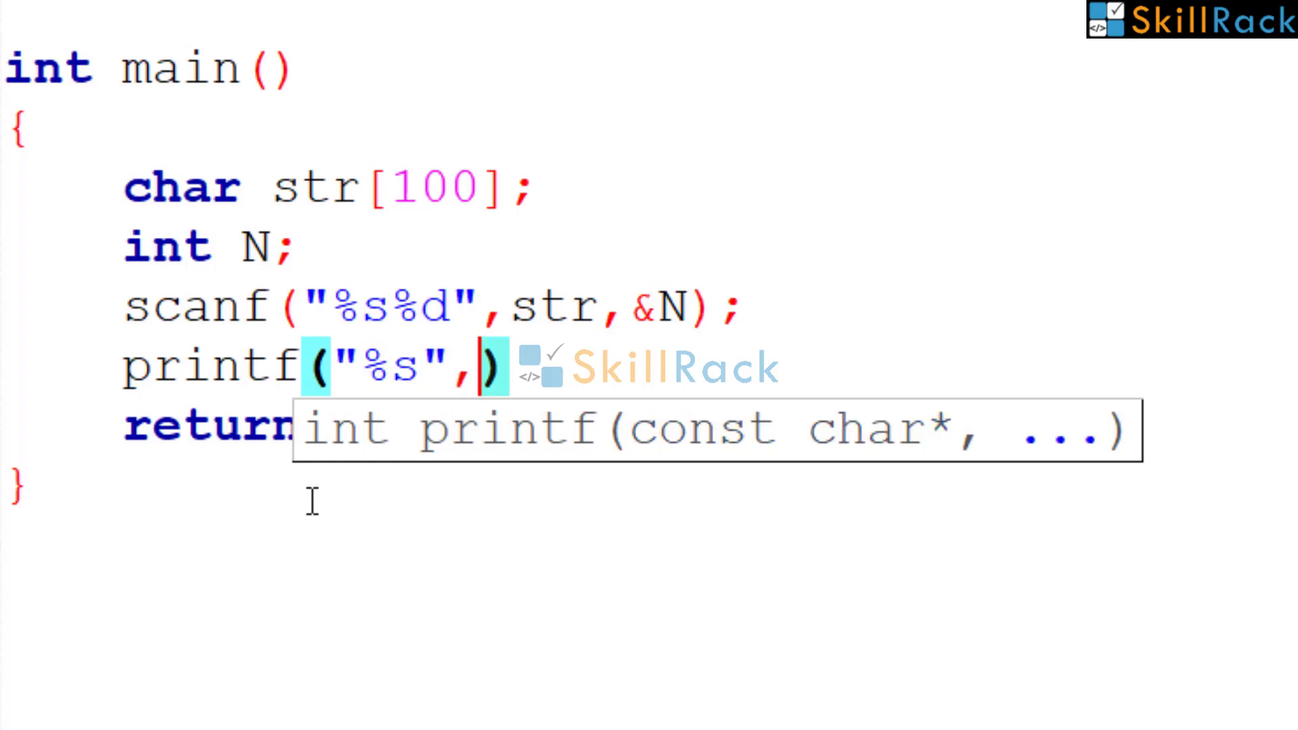
type("&str")
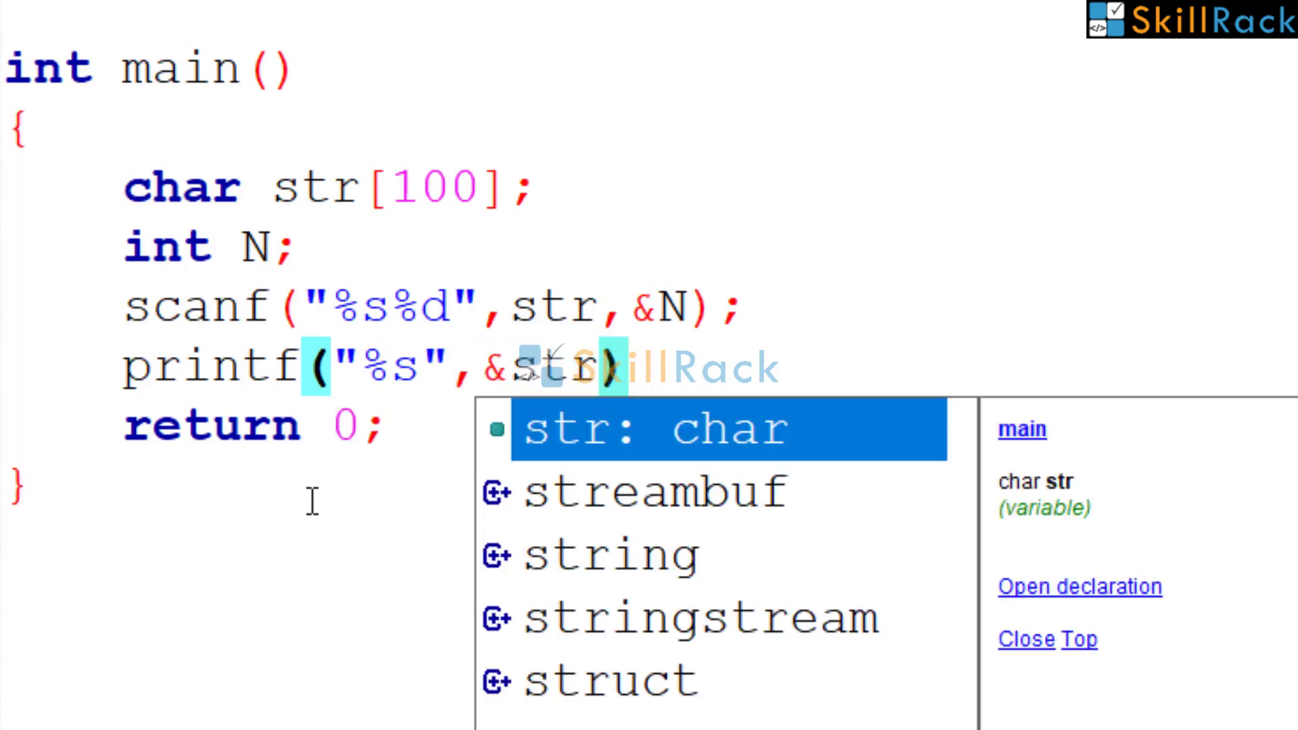
type("[N-1")
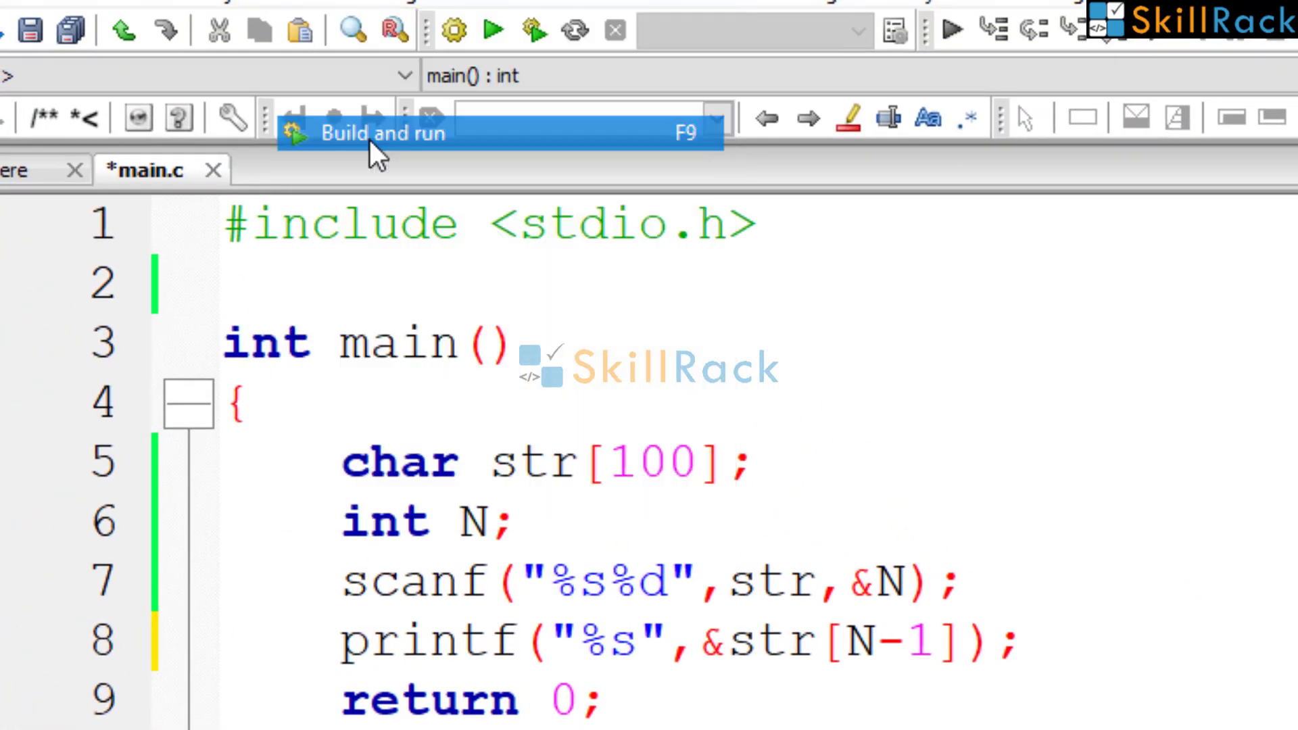
Build and run the printf version, entering abcdefghij and 3 in the console.
left_click(381, 134)
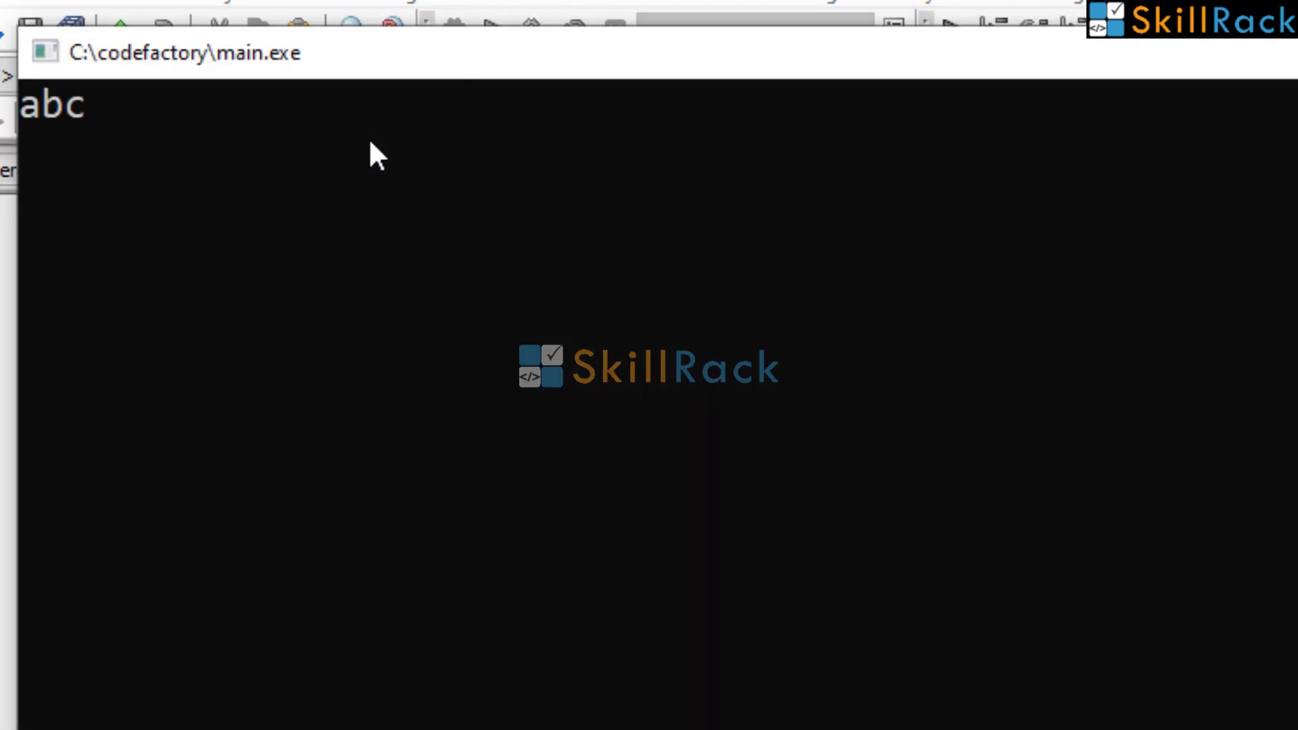
type("defghi")
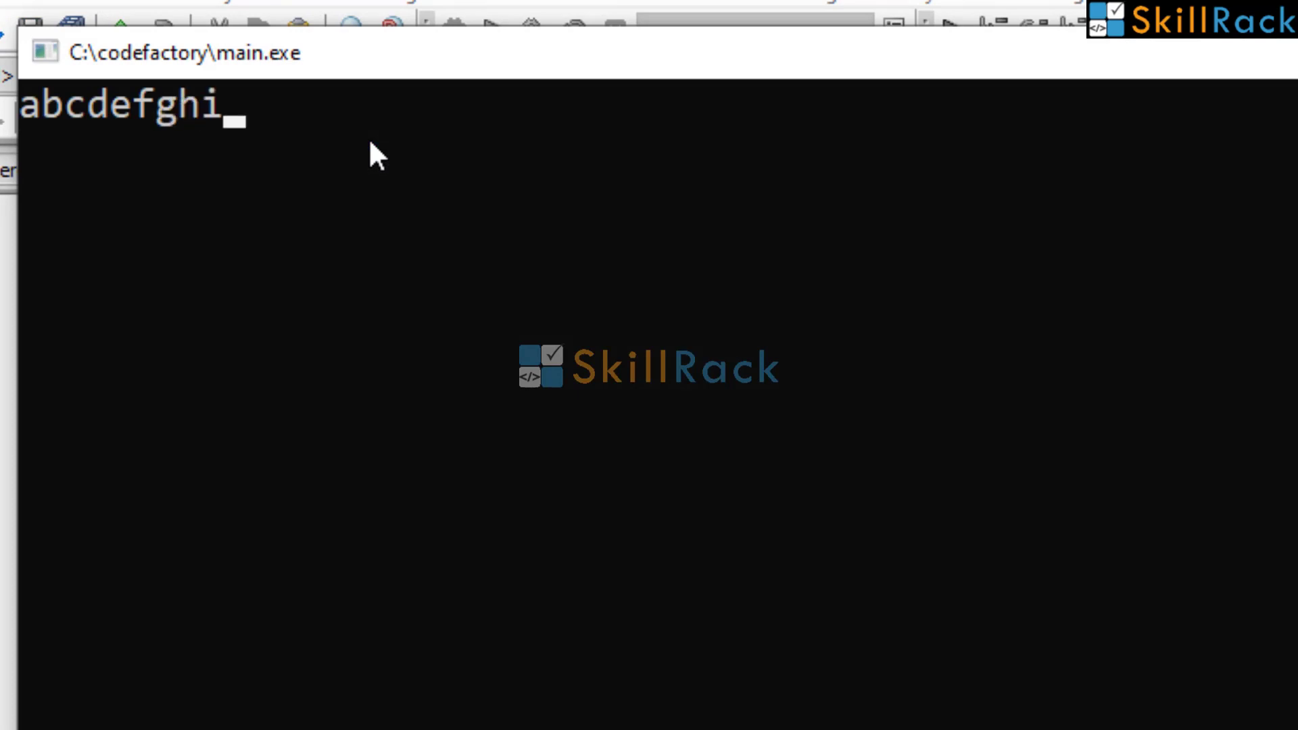
type("j")
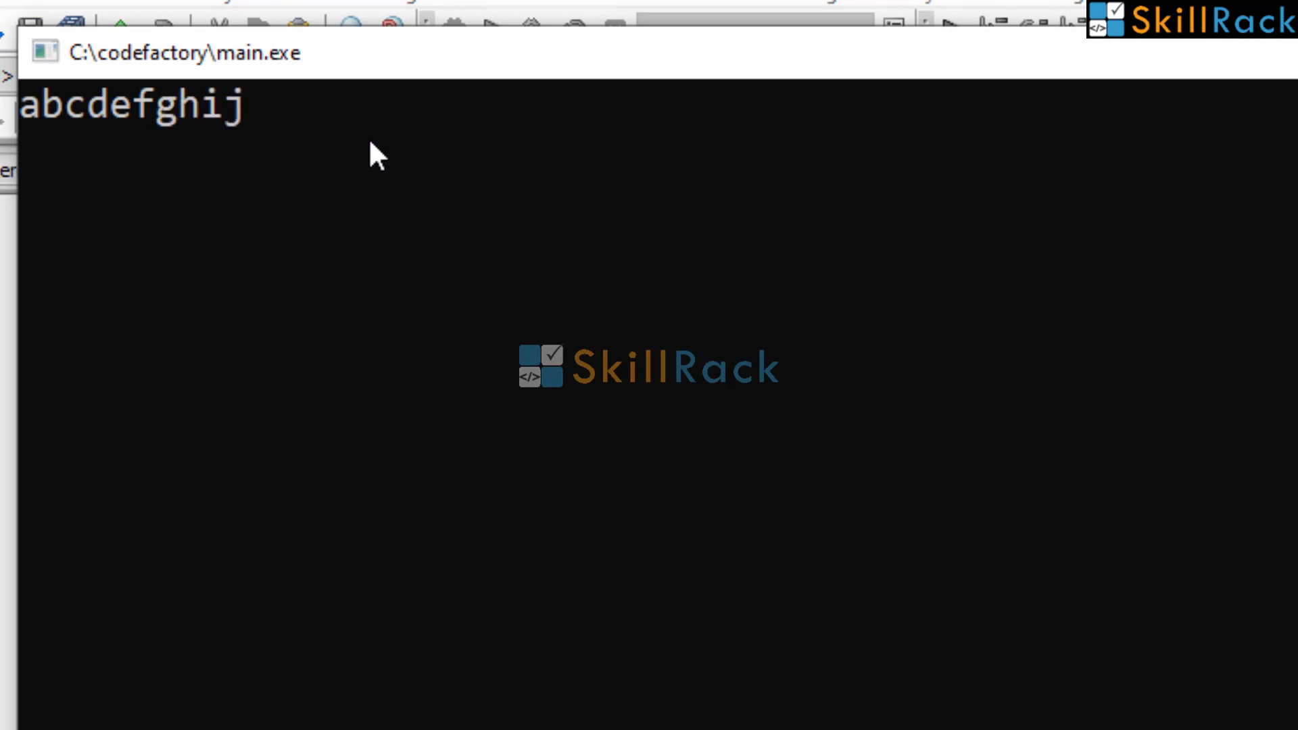
type("3")
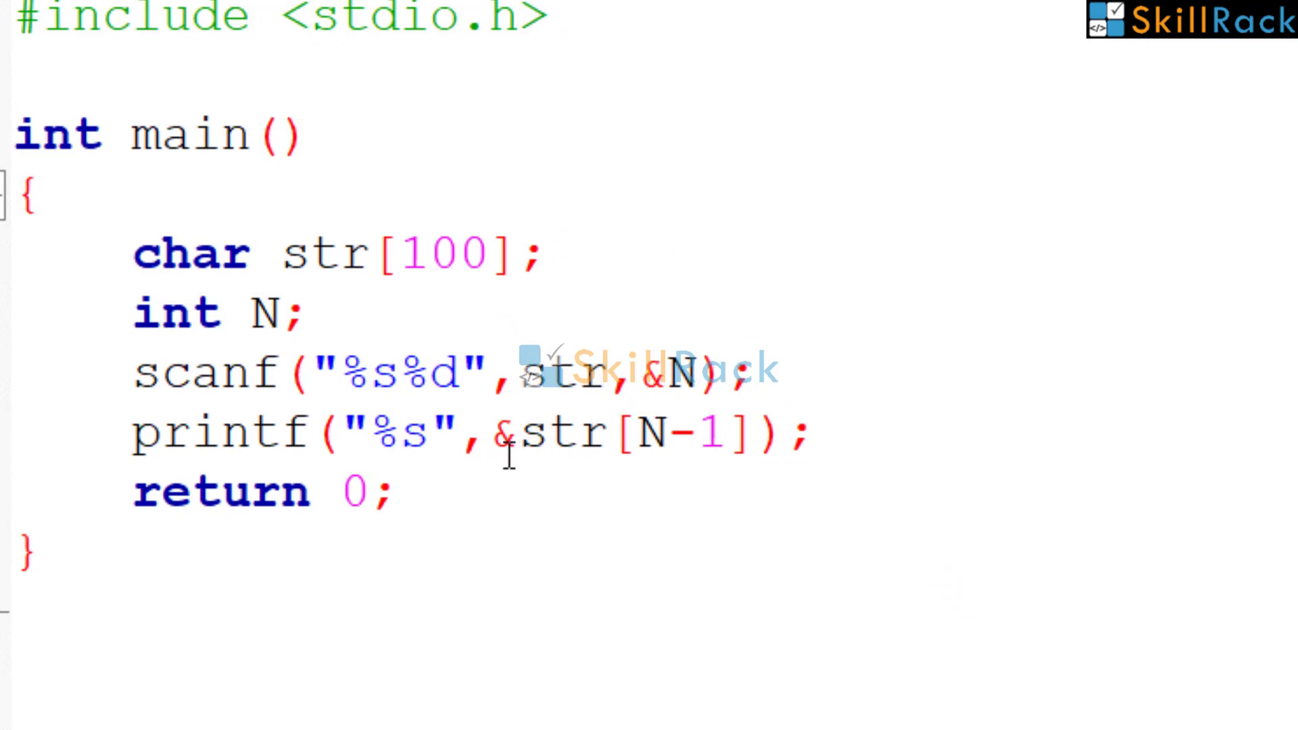
mouse_move(680, 434)
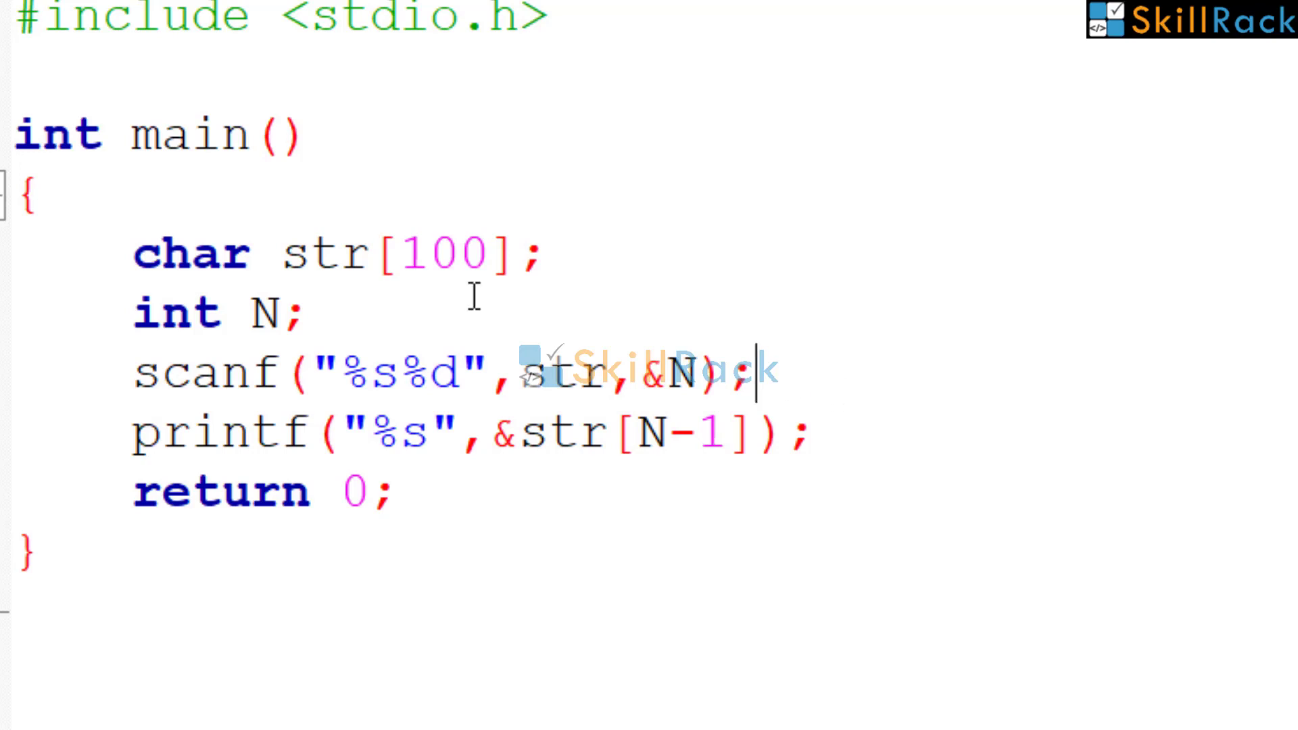
mouse_move(518, 357)
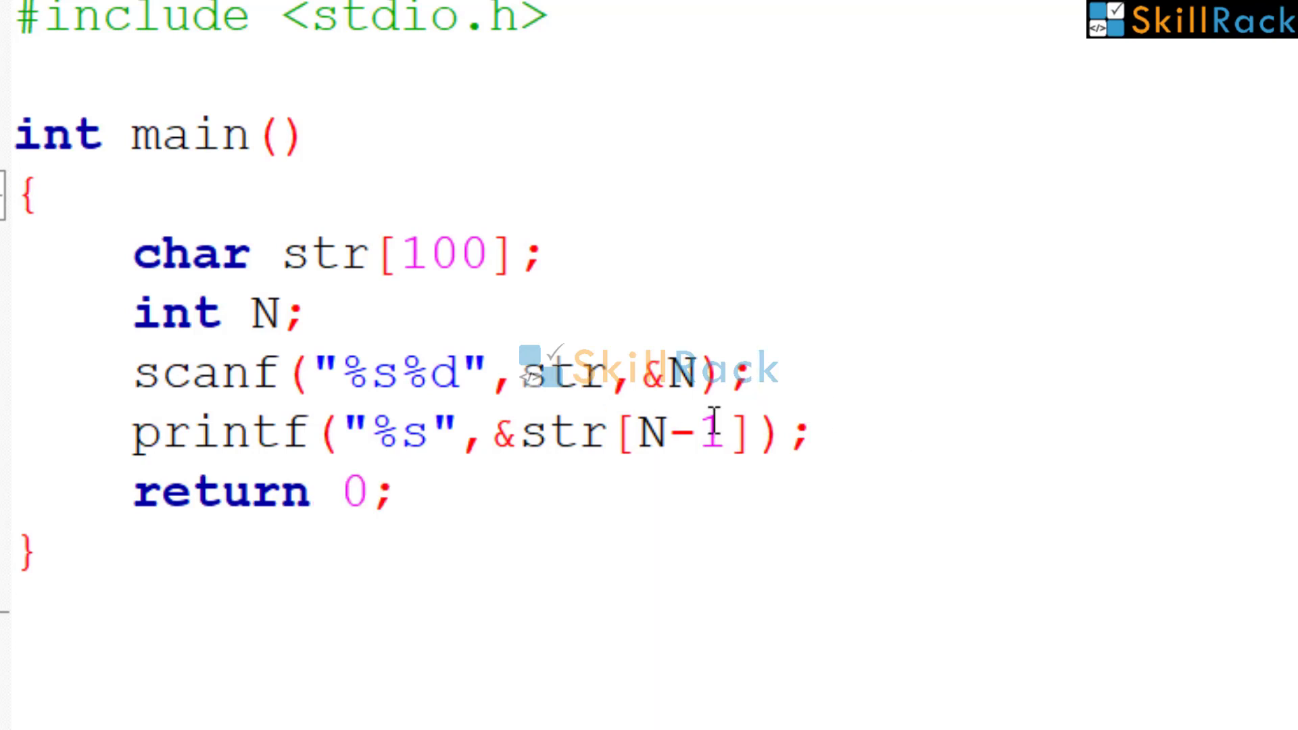
mouse_move(836, 346)
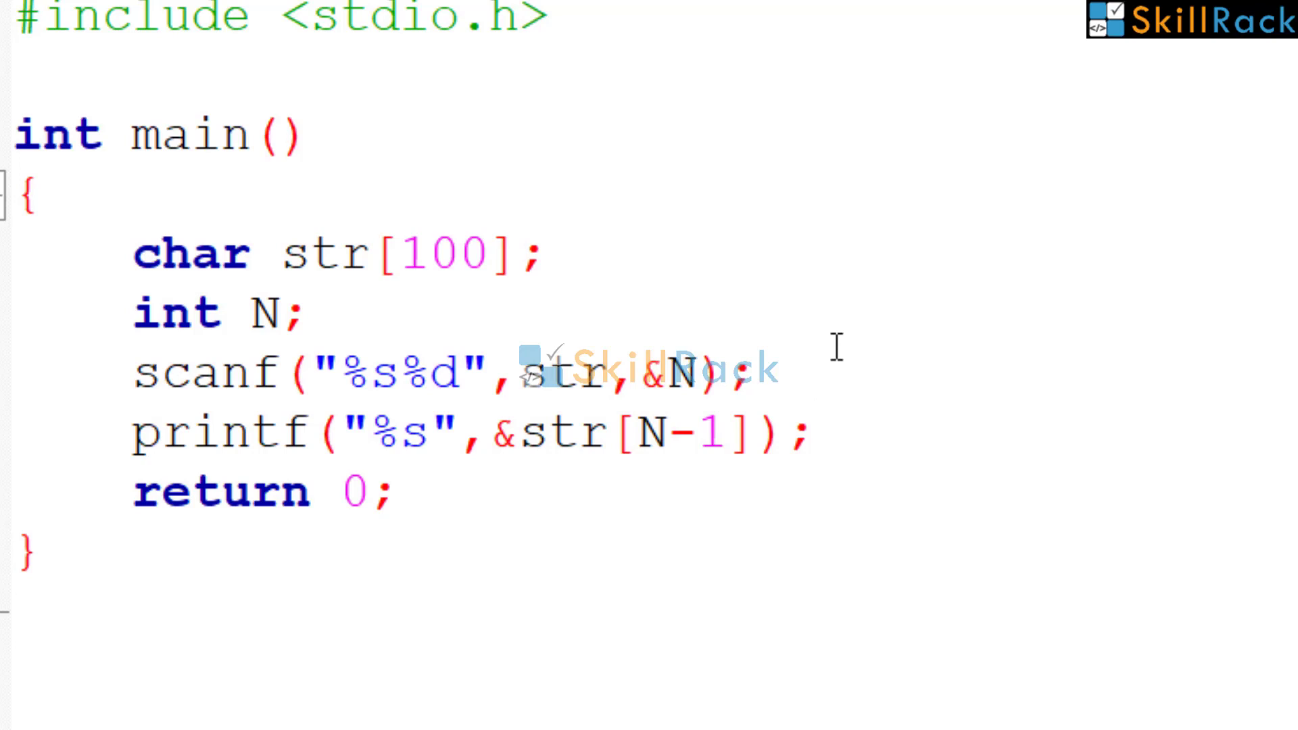
left_click(814, 434)
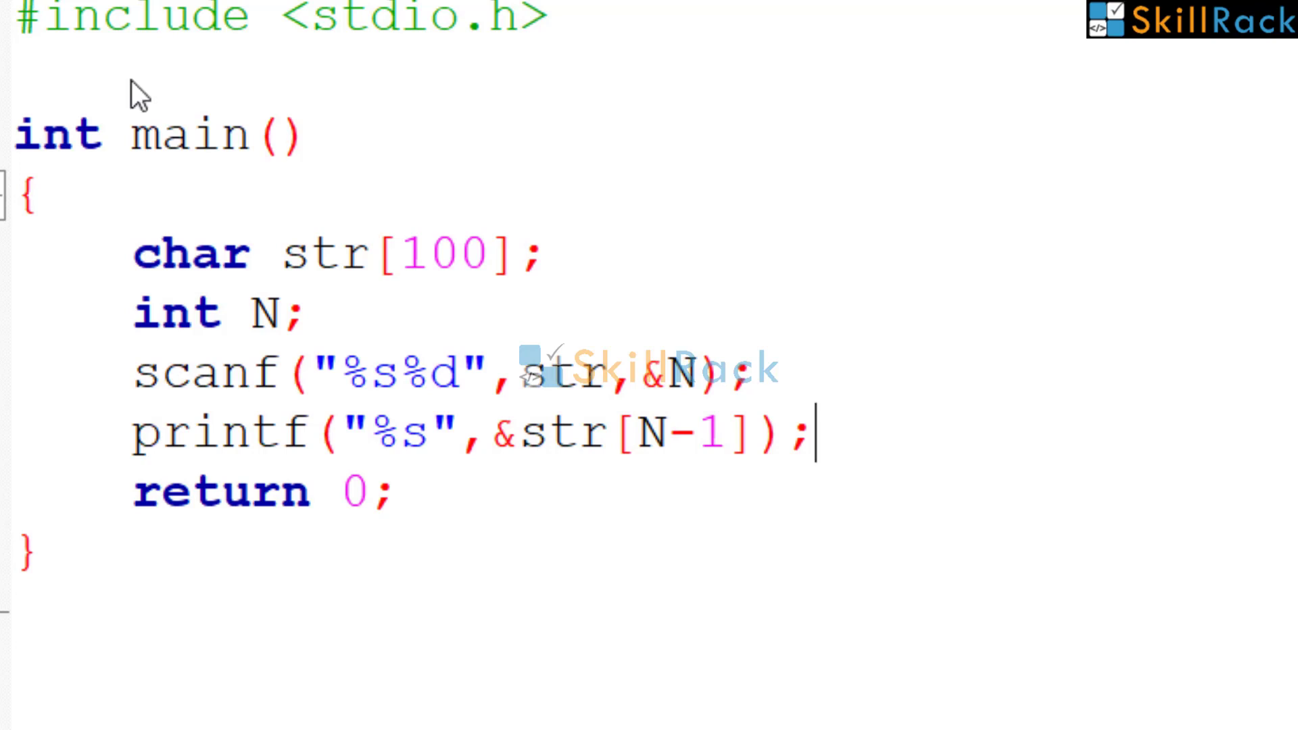